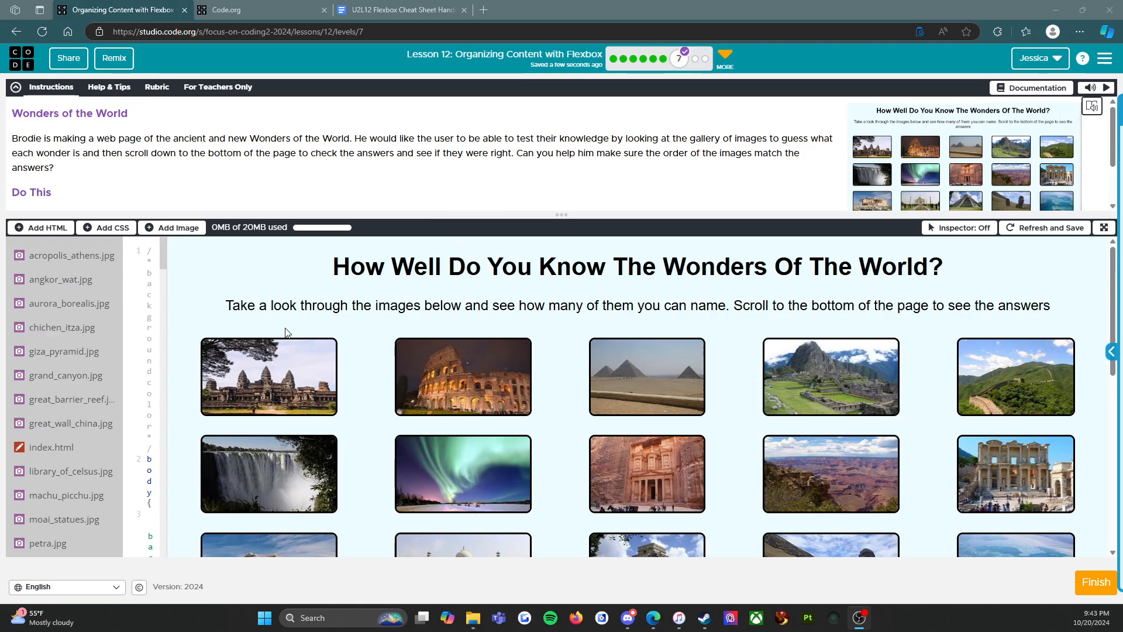
Hide the Teacher Panel and select the four reflection questions on the page to copy them.
{"action": "scroll", "scroll_direction": "down", "scroll_amount": 3}
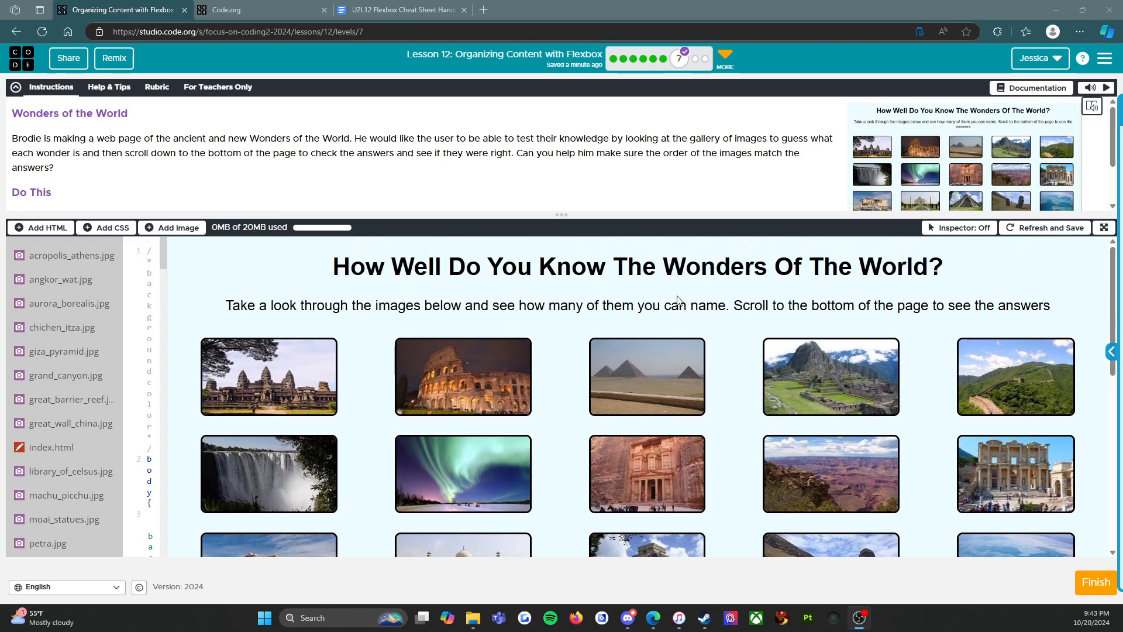
{"action": "mouse_move", "coordinate": [692, 265]}
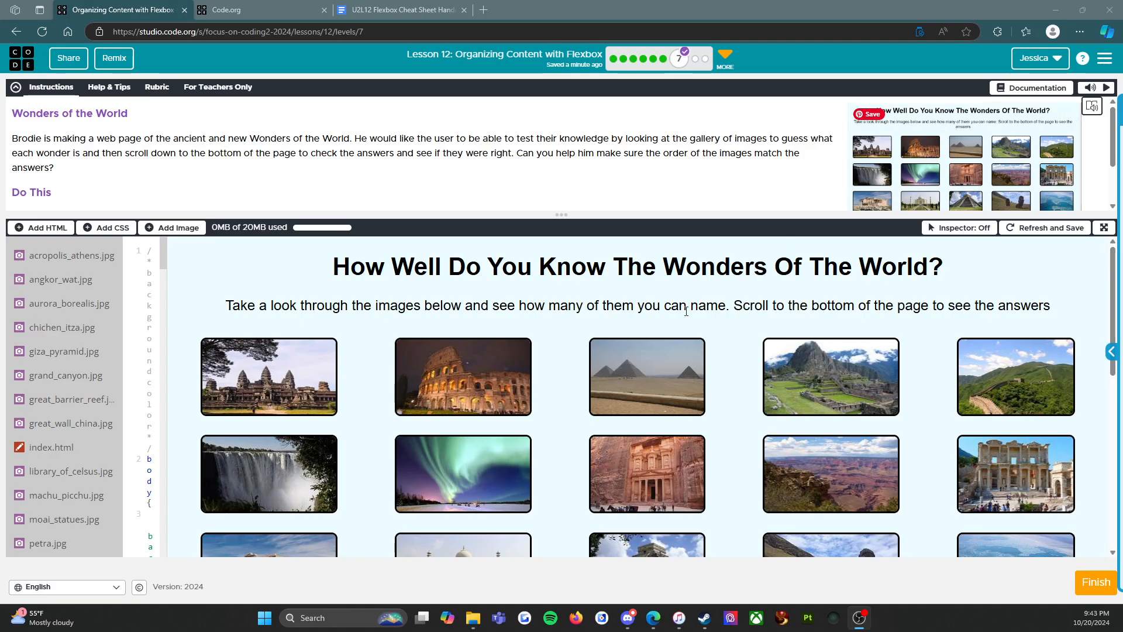
{"action": "scroll", "scroll_direction": "down", "scroll_amount": 3}
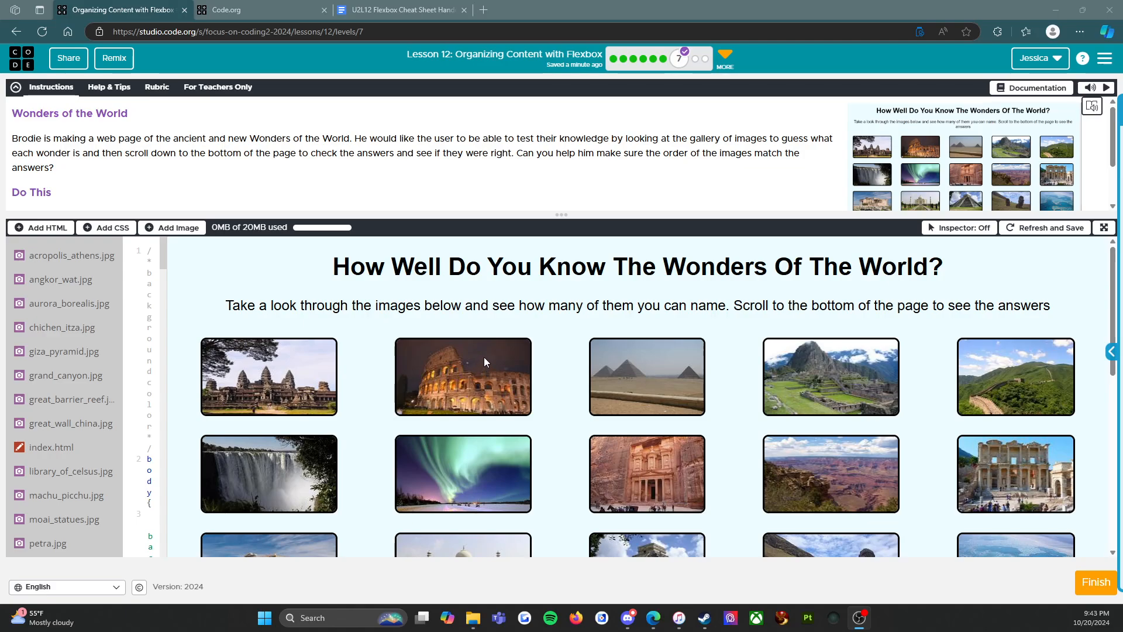
{"action": "mouse_move", "coordinate": [252, 398]}
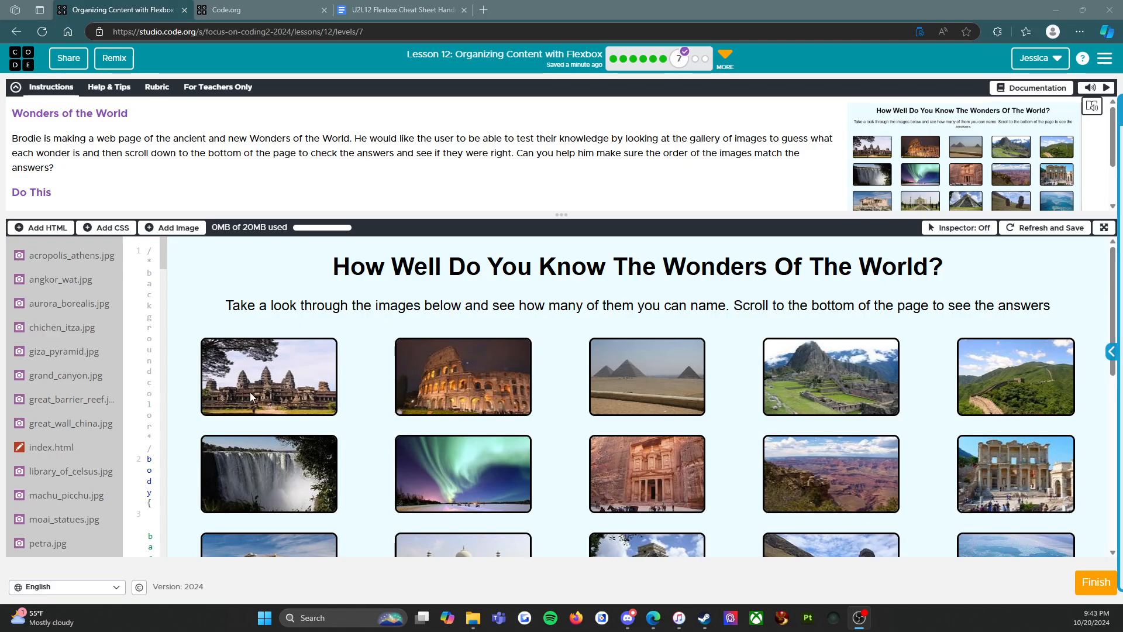
{"action": "scroll", "scroll_direction": "down", "scroll_amount": 3}
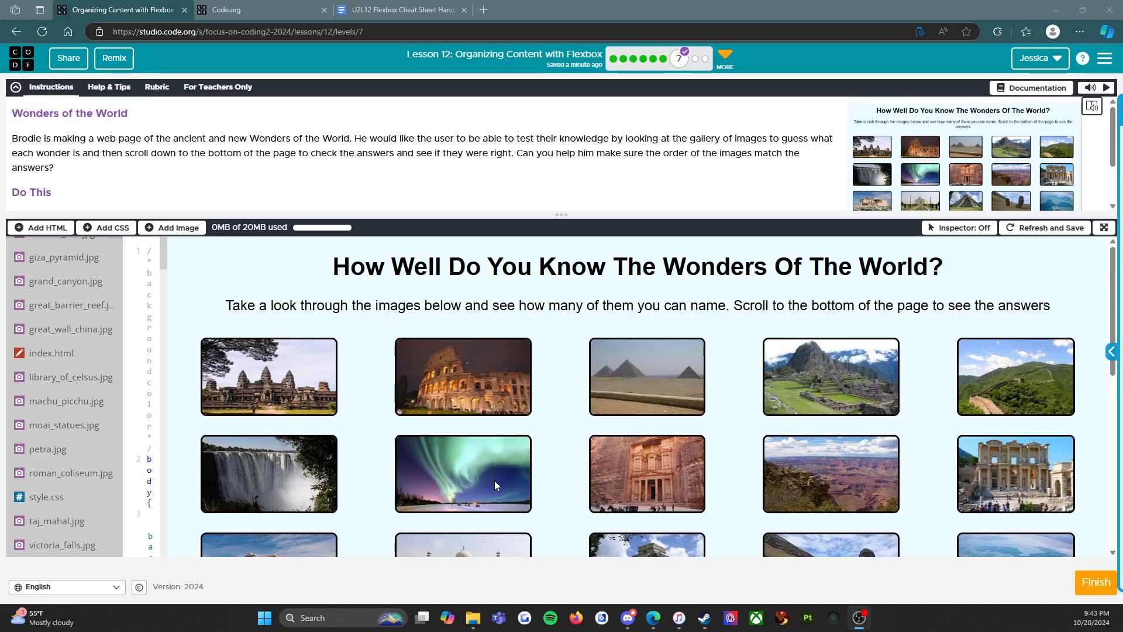
{"action": "mouse_move", "coordinate": [509, 480]}
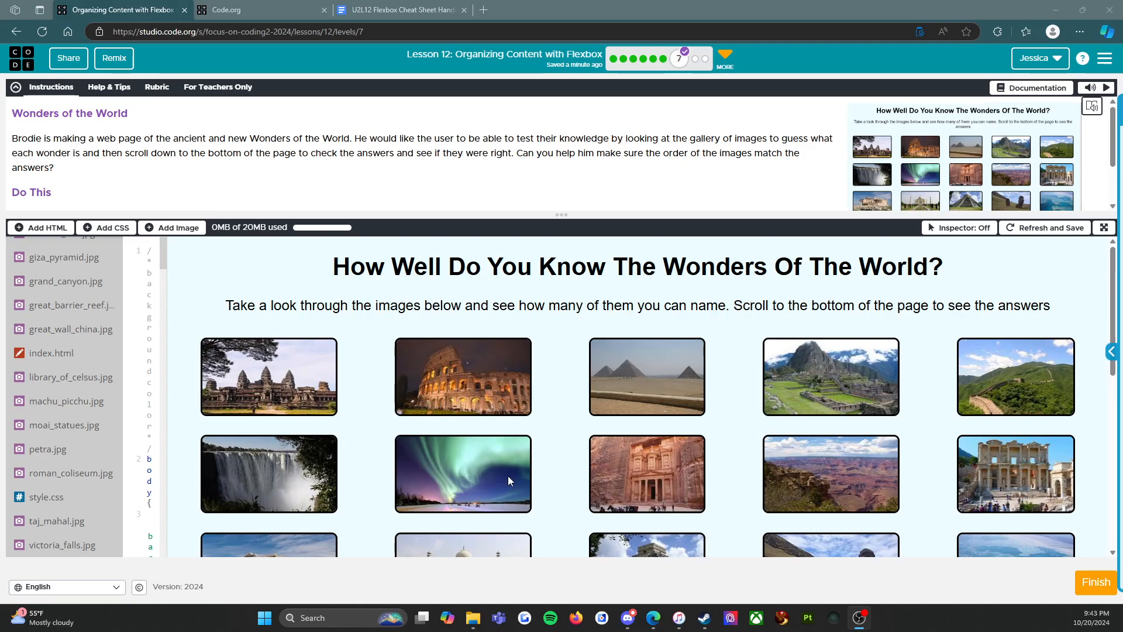
{"action": "mouse_move", "coordinate": [442, 426]}
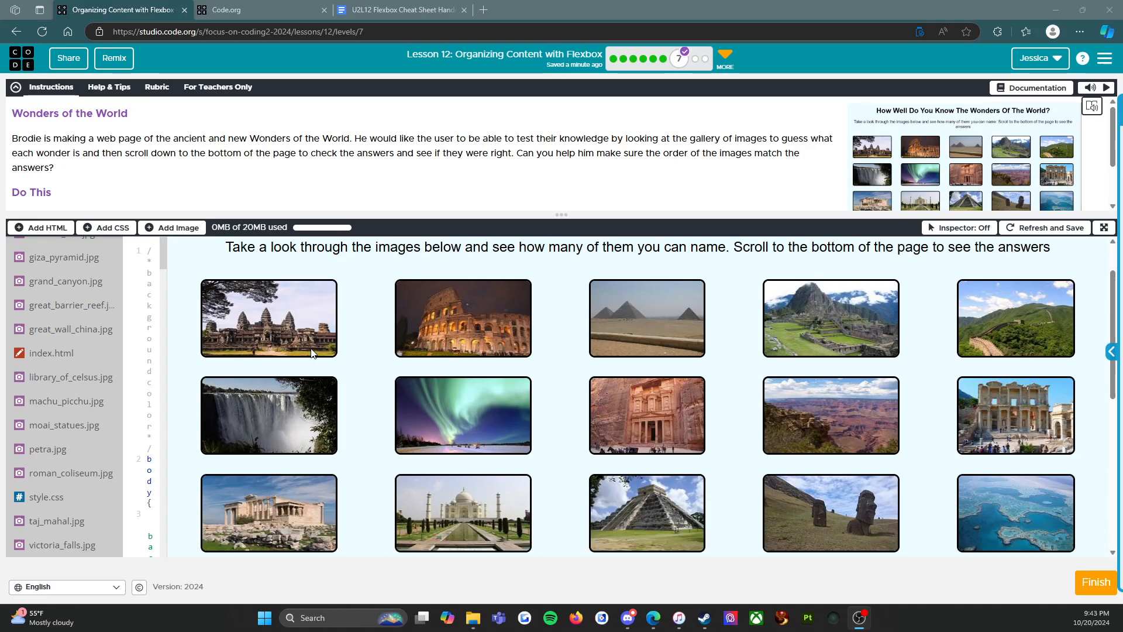
{"action": "mouse_move", "coordinate": [1096, 311]}
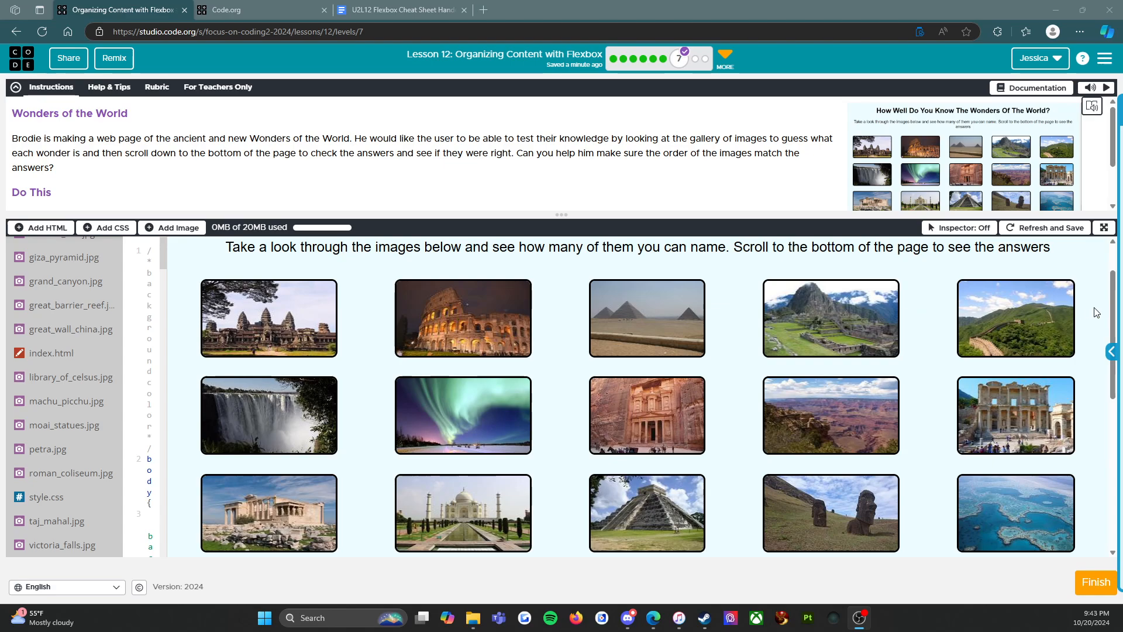
{"action": "mouse_move", "coordinate": [467, 469]}
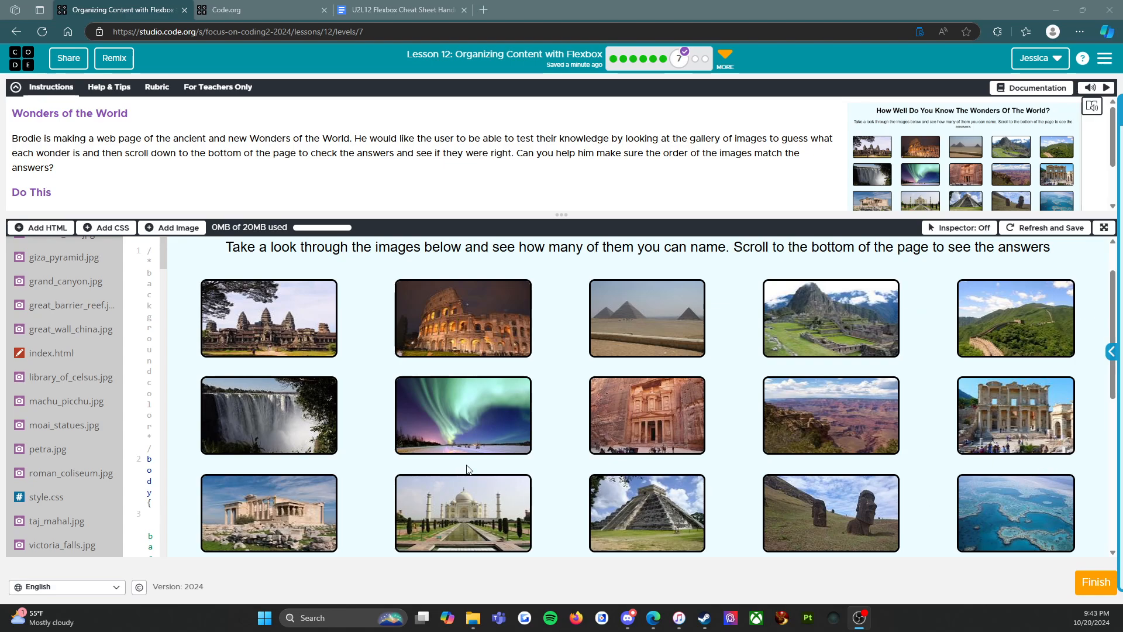
{"action": "mouse_move", "coordinate": [493, 314]}
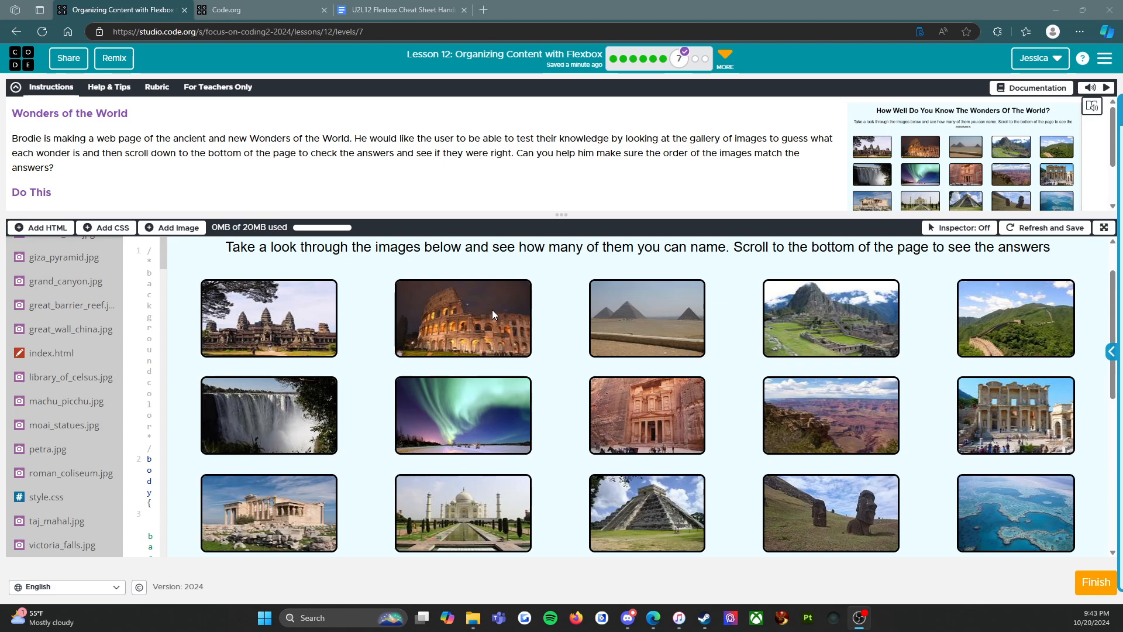
{"action": "mouse_move", "coordinate": [494, 315]}
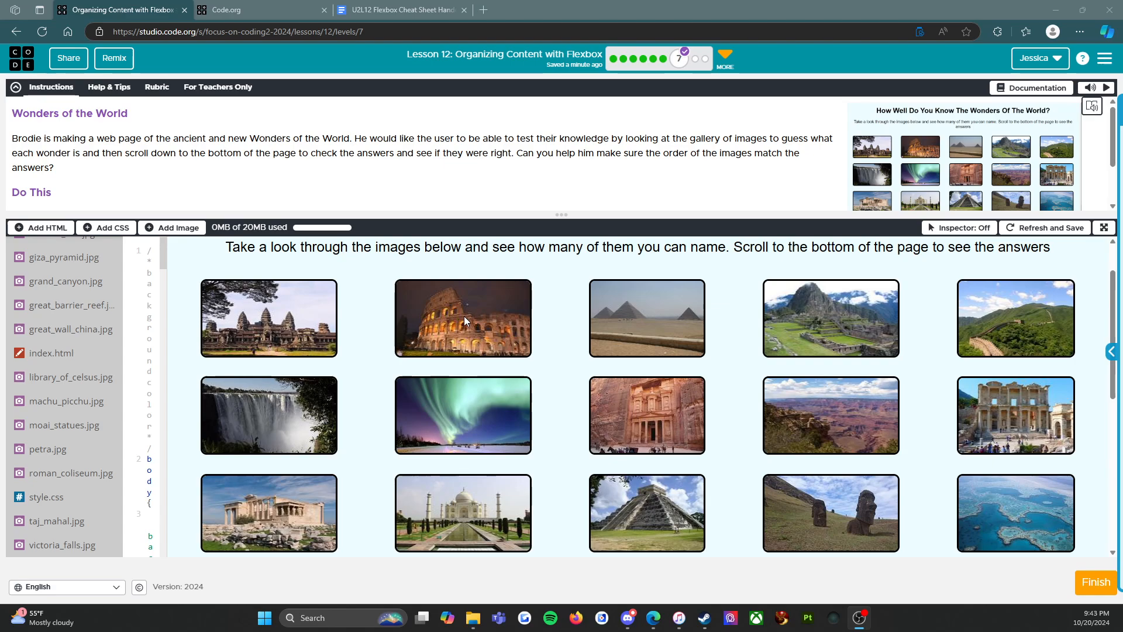
{"action": "mouse_move", "coordinate": [584, 296]}
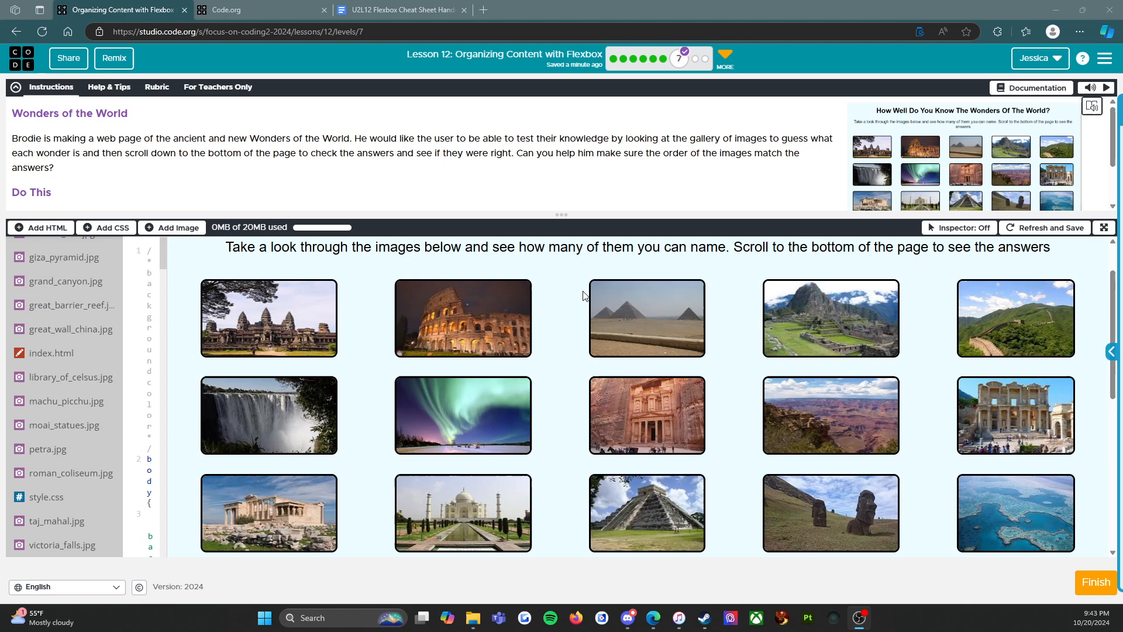
{"action": "mouse_move", "coordinate": [699, 461]}
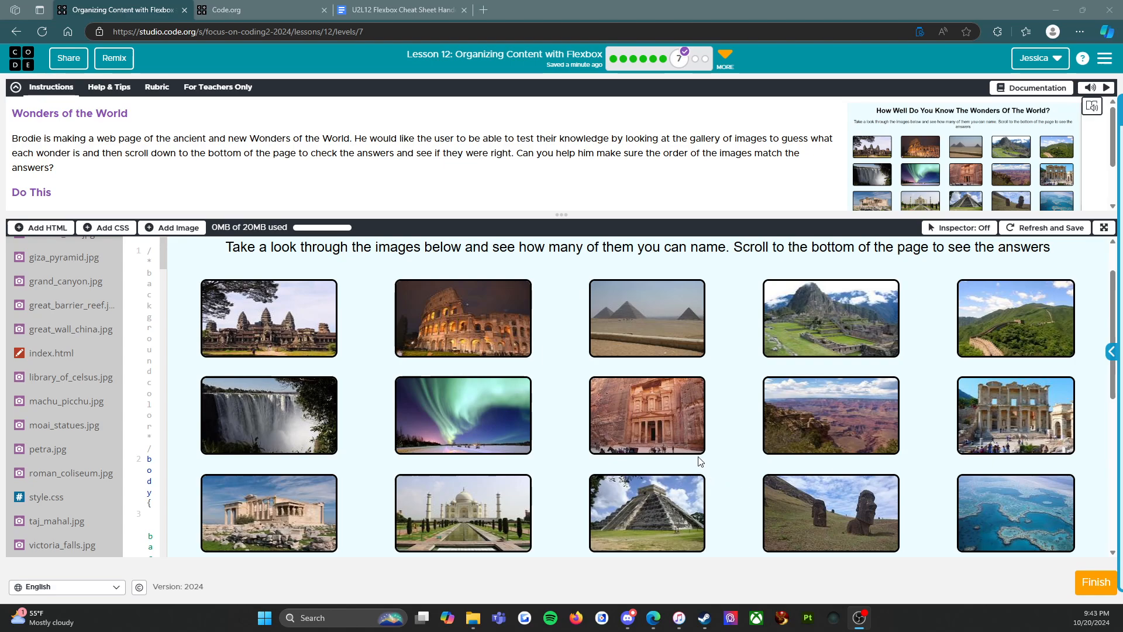
{"action": "mouse_move", "coordinate": [697, 456]}
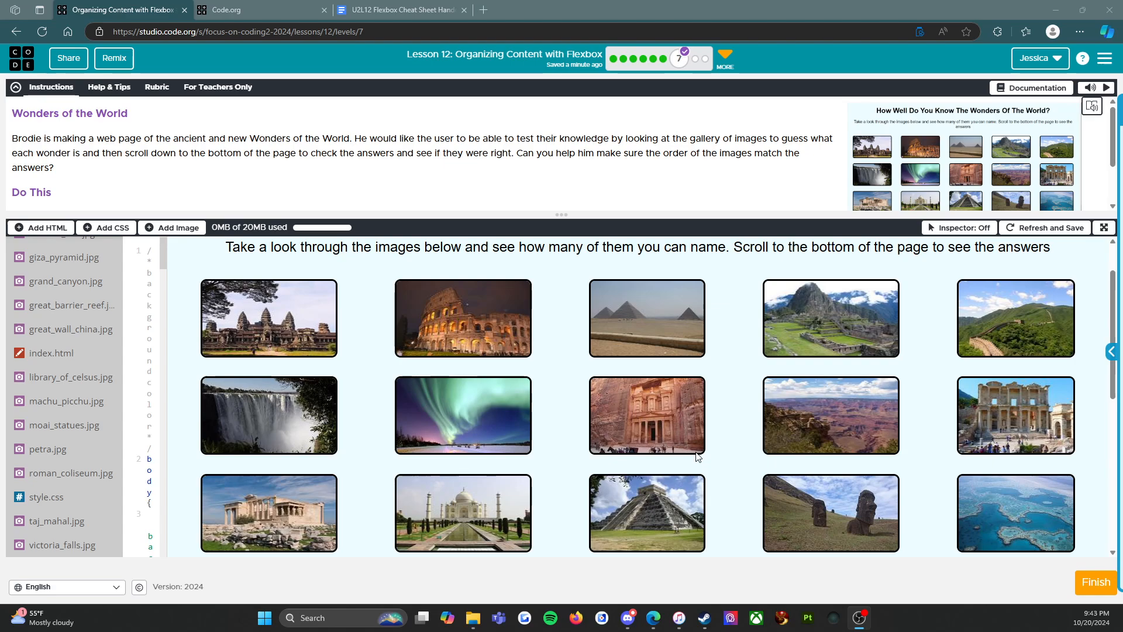
{"action": "mouse_move", "coordinate": [1067, 578]}
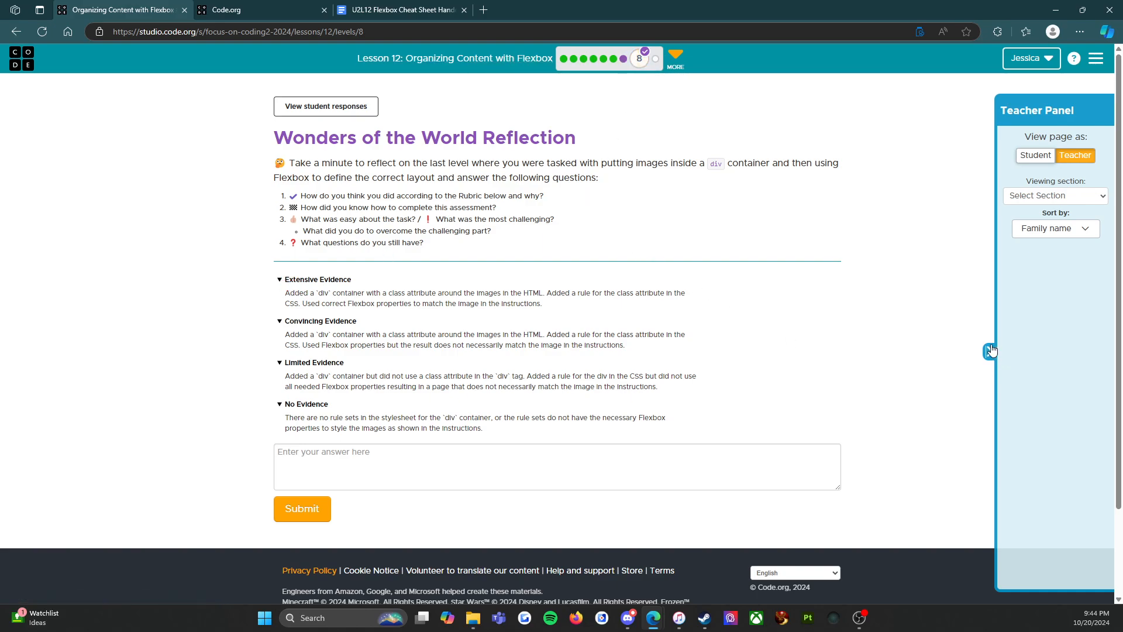
{"action": "left_click", "coordinate": [992, 351]}
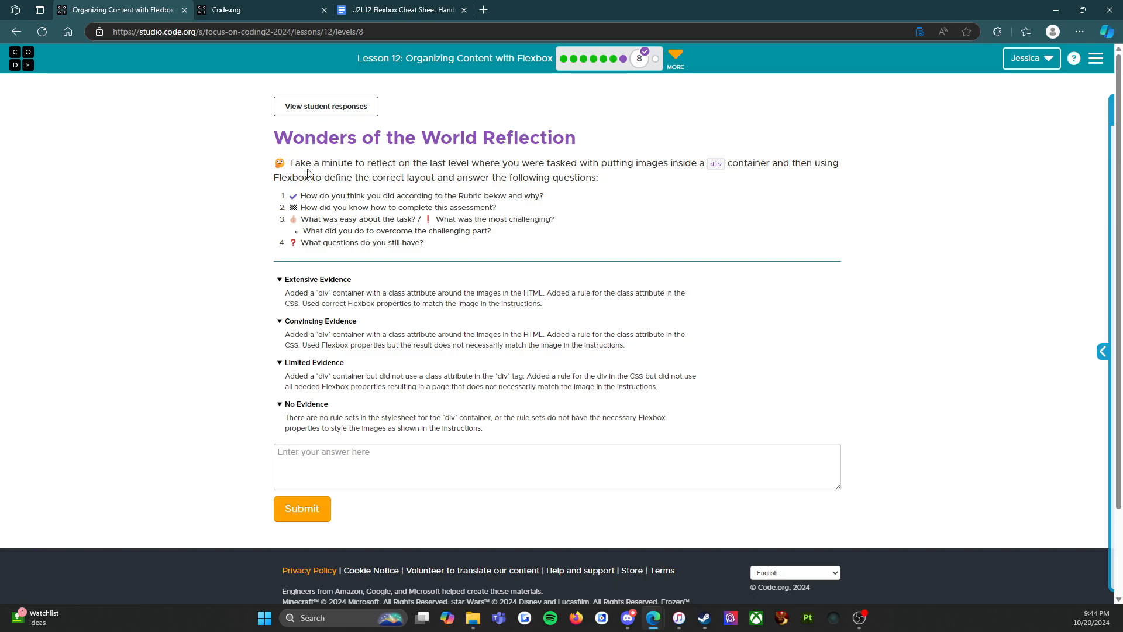
{"action": "mouse_move", "coordinate": [491, 168]}
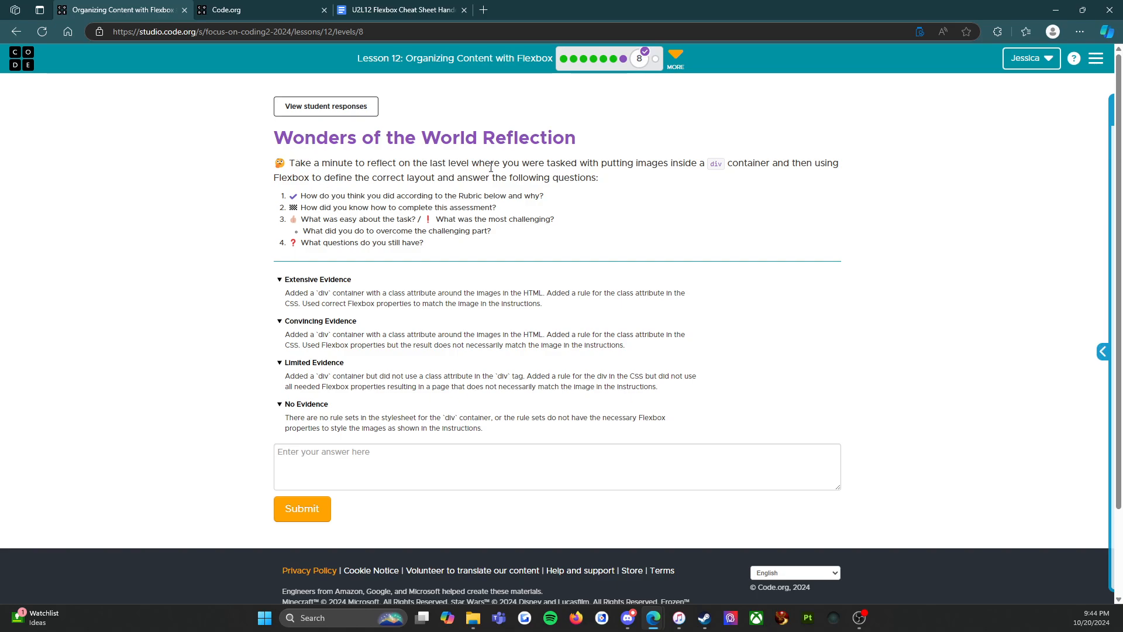
{"action": "mouse_move", "coordinate": [701, 163]}
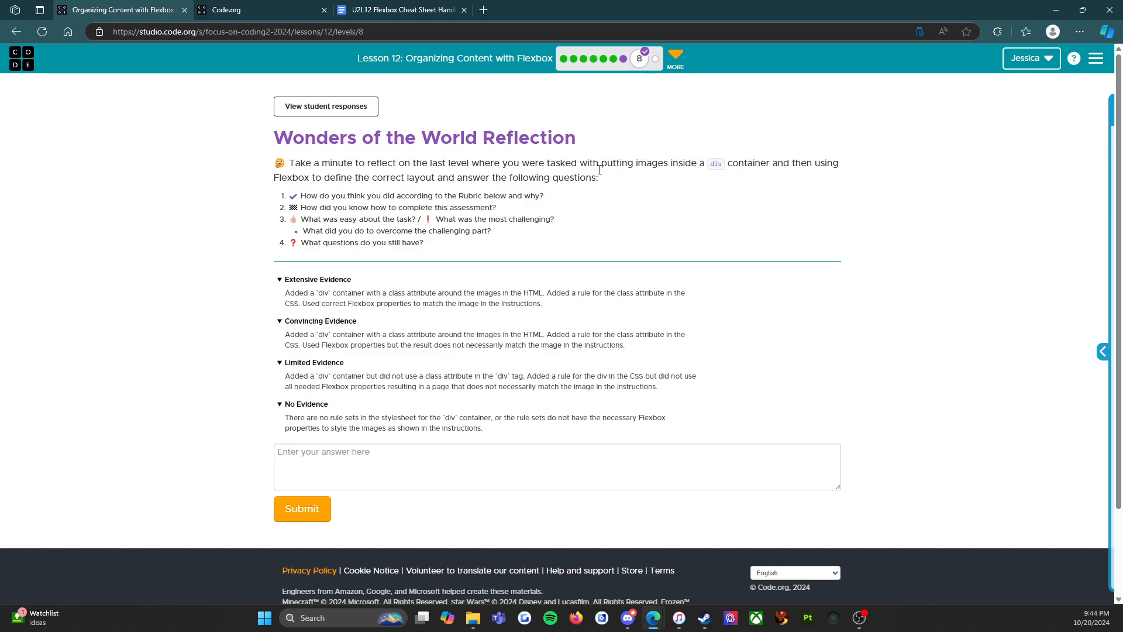
{"action": "mouse_move", "coordinate": [465, 189]}
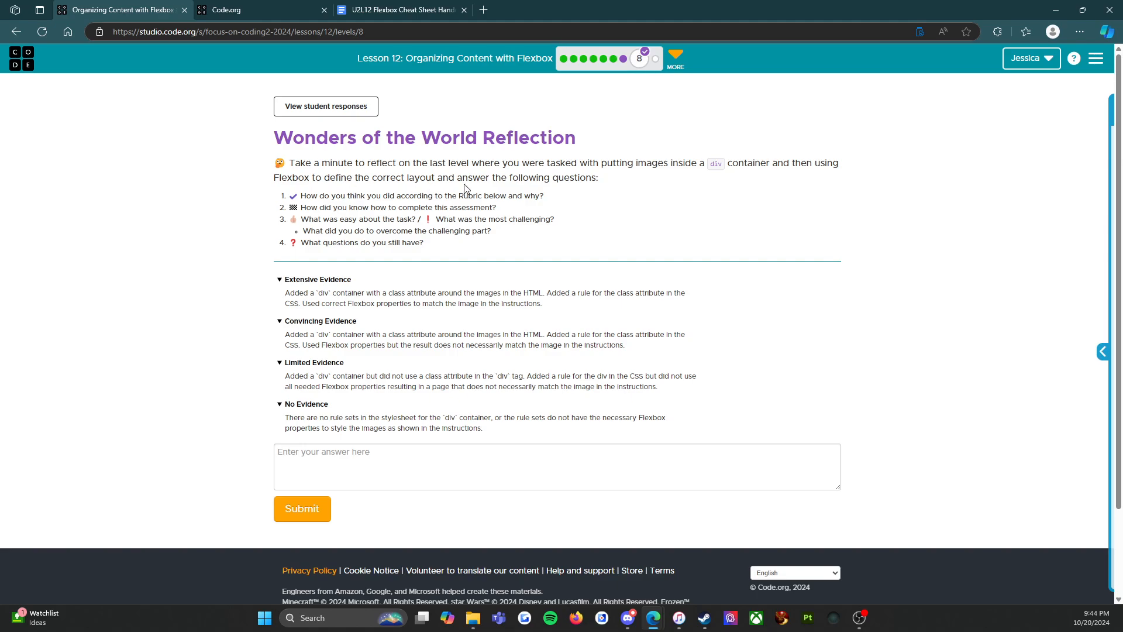
{"action": "mouse_move", "coordinate": [279, 197]}
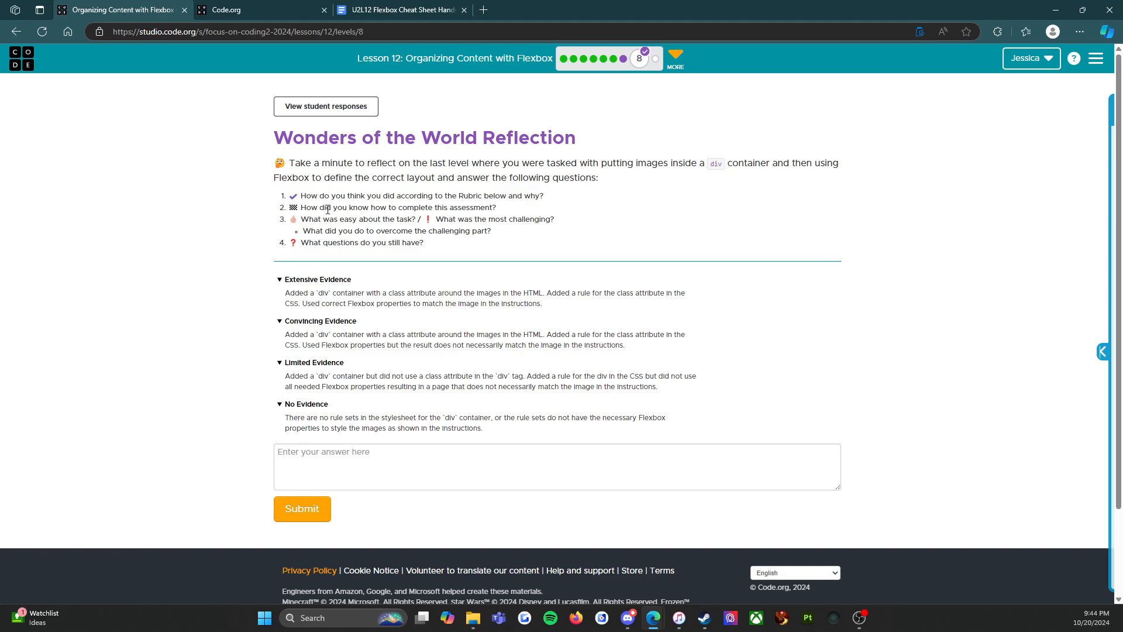
{"action": "mouse_move", "coordinate": [485, 218]}
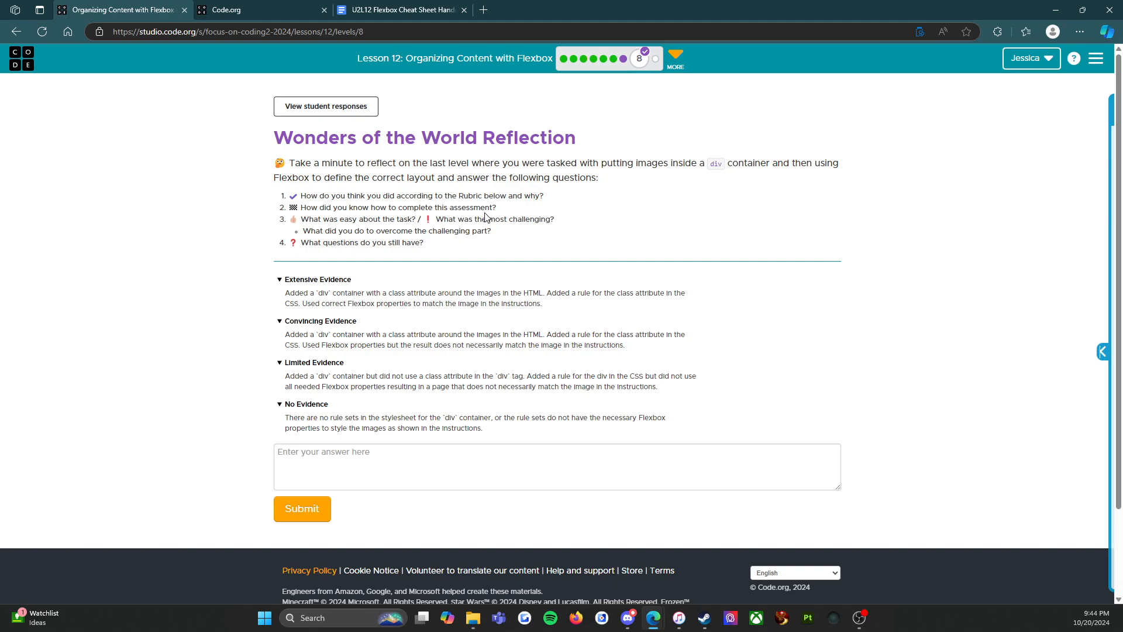
{"action": "mouse_move", "coordinate": [417, 222]}
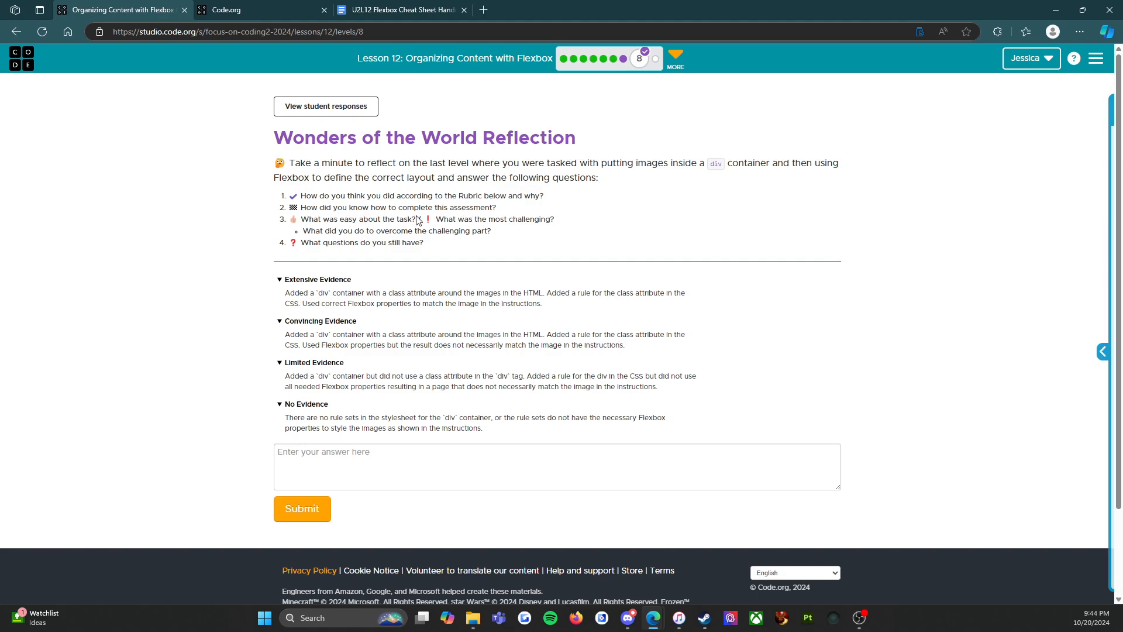
{"action": "mouse_move", "coordinate": [558, 227]}
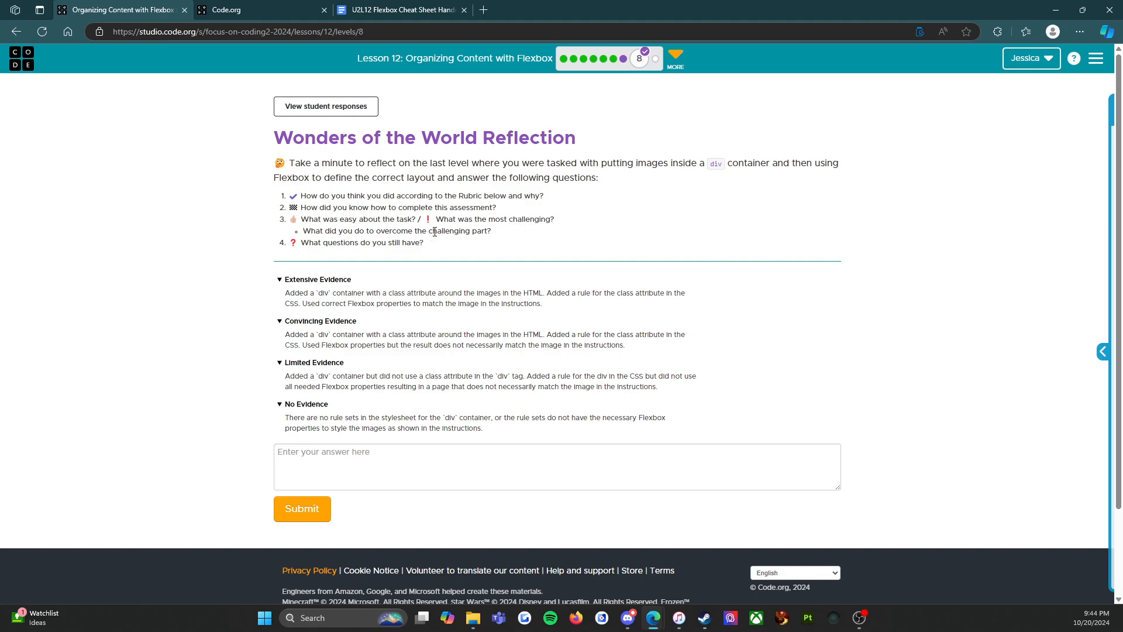
{"action": "mouse_move", "coordinate": [371, 234]}
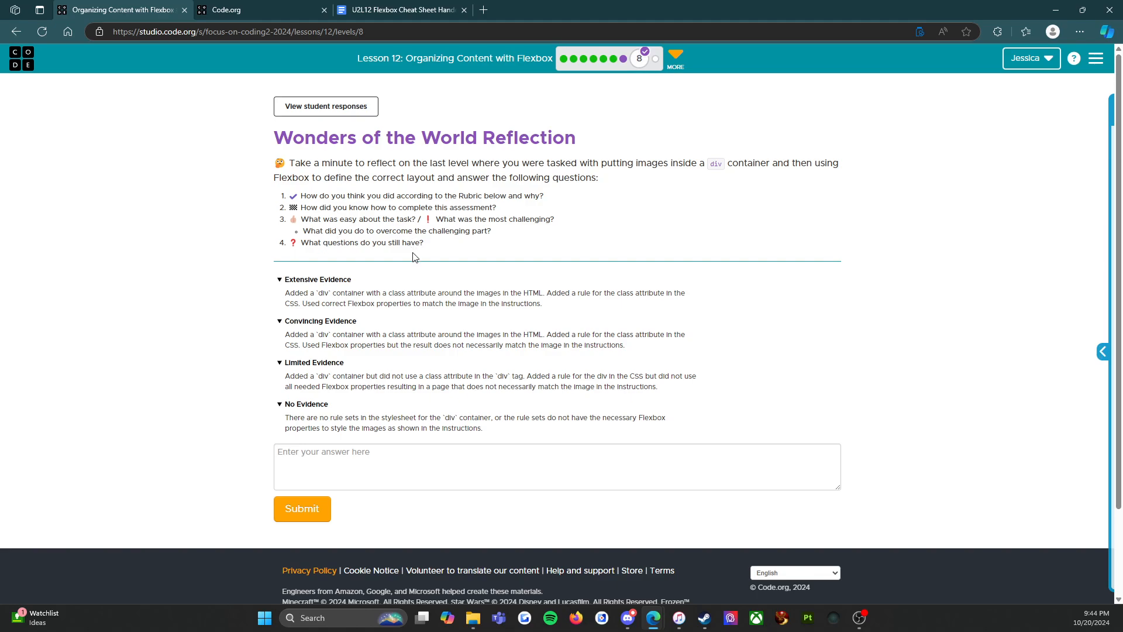
{"action": "left_click_drag", "start_coordinate": [302, 196], "coordinate": [423, 242]}
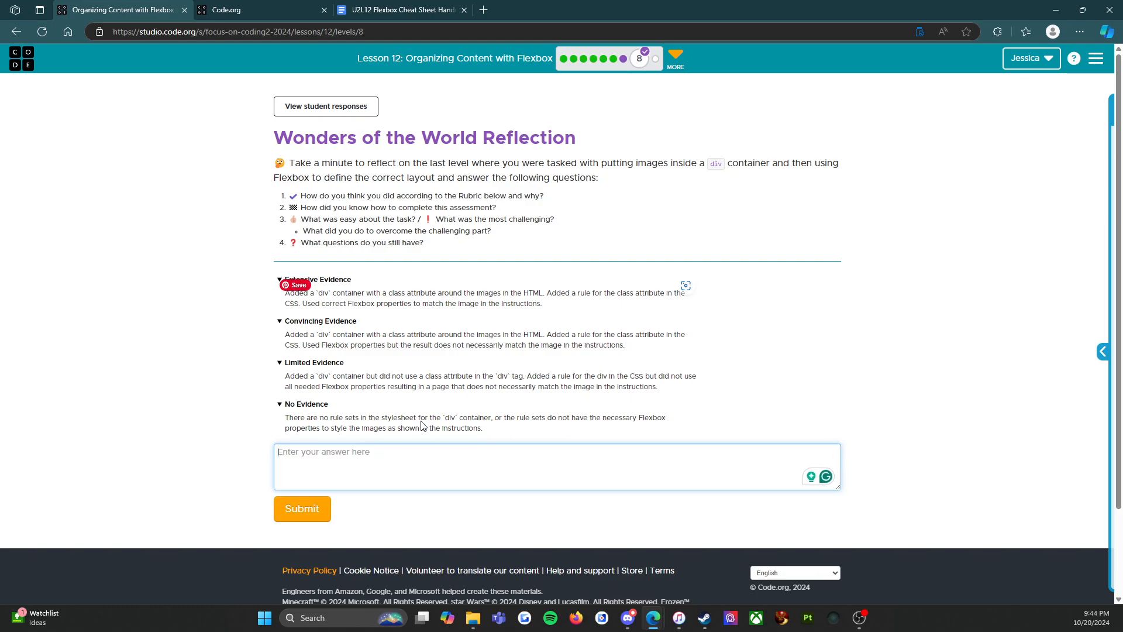
Start the first answer with 'I believe I earned a ____. because' under question 1.
{"action": "type", "text": "I believe I earned"}
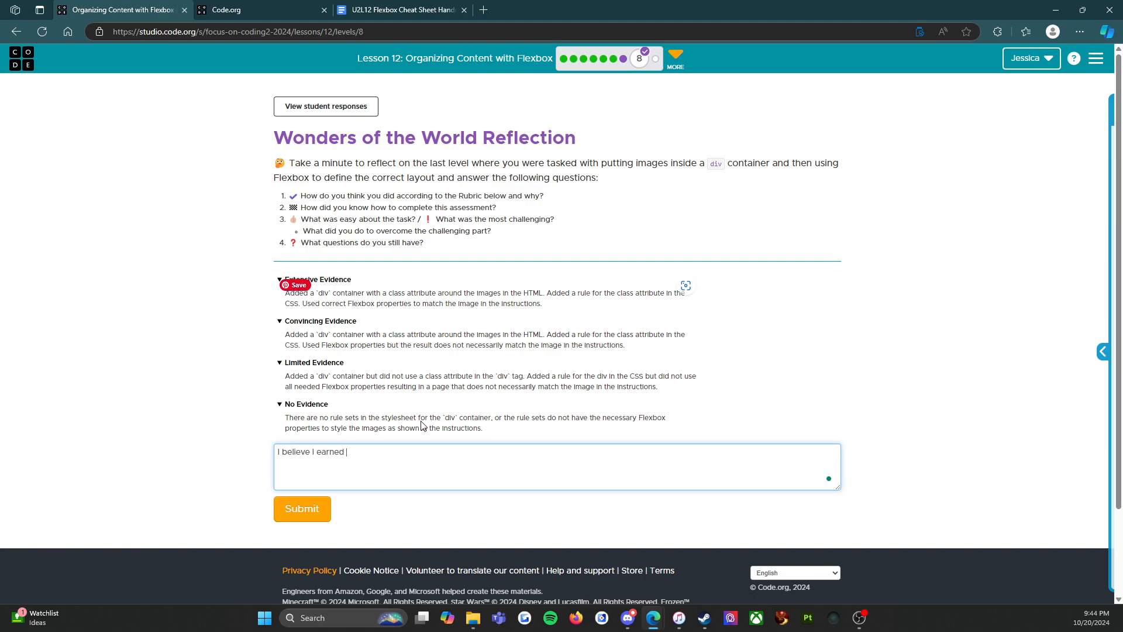
{"action": "type", "text": "a ___________."}
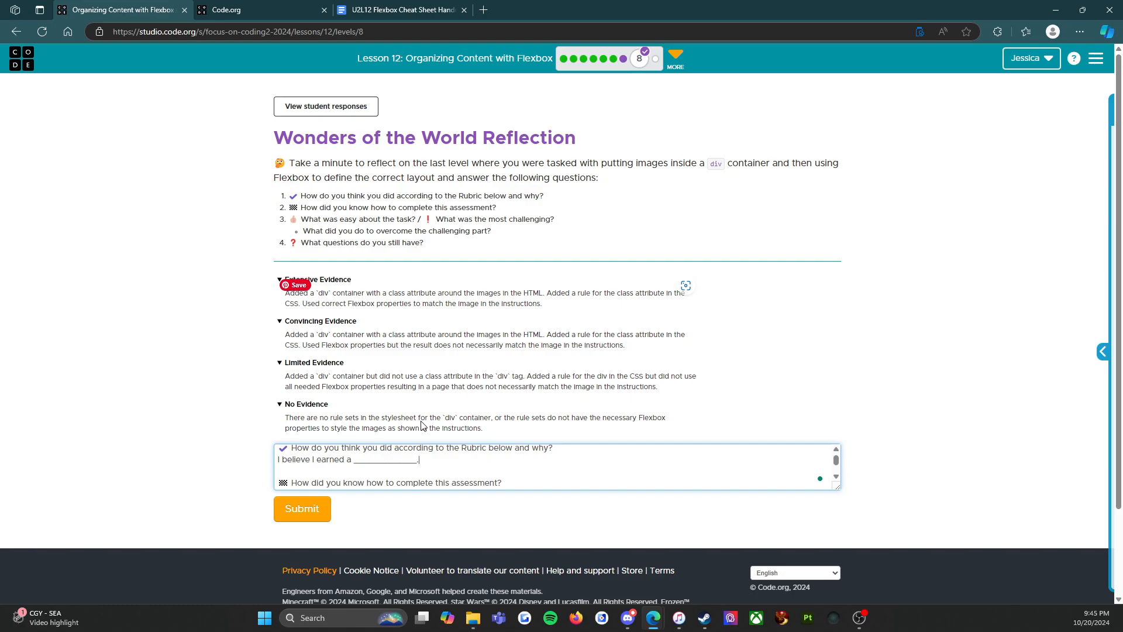
{"action": "type", "text": "because"}
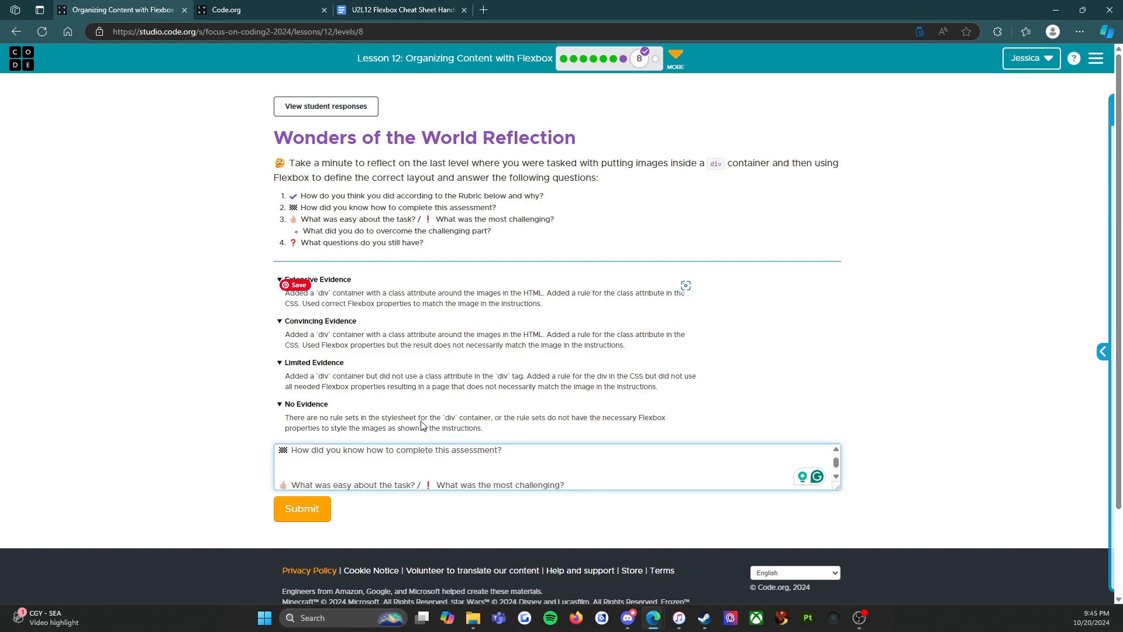
Answer question 2: looked at the cheat sheet handout, the tips, and the previous Mario and Luigi level.
{"action": "type", "text": "I looked at the"}
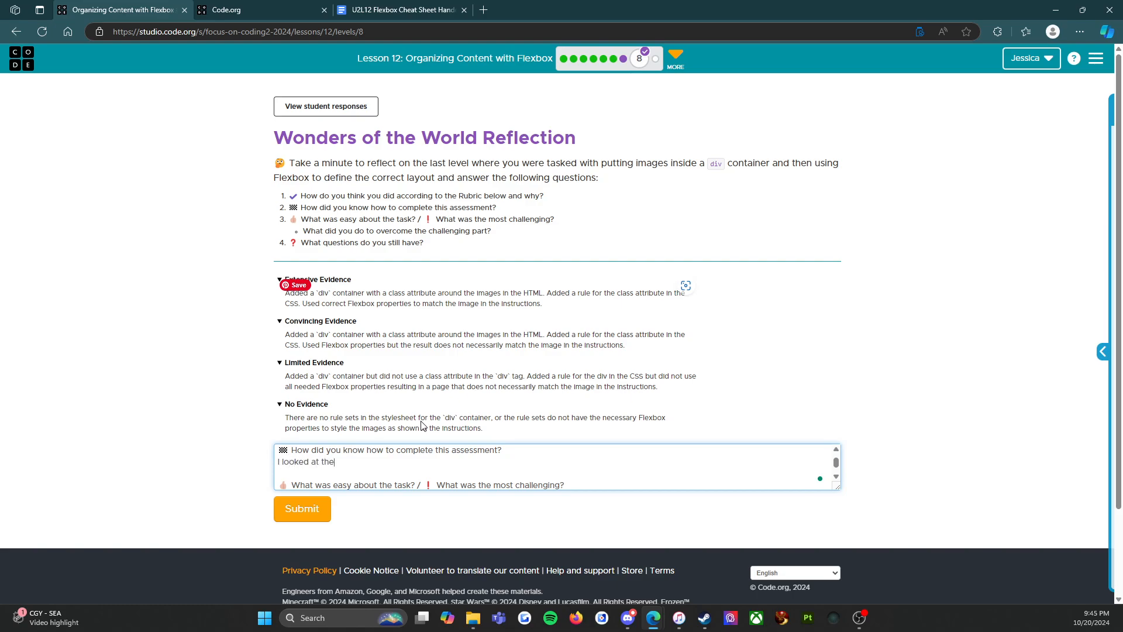
{"action": "type", "text": "chat she"}
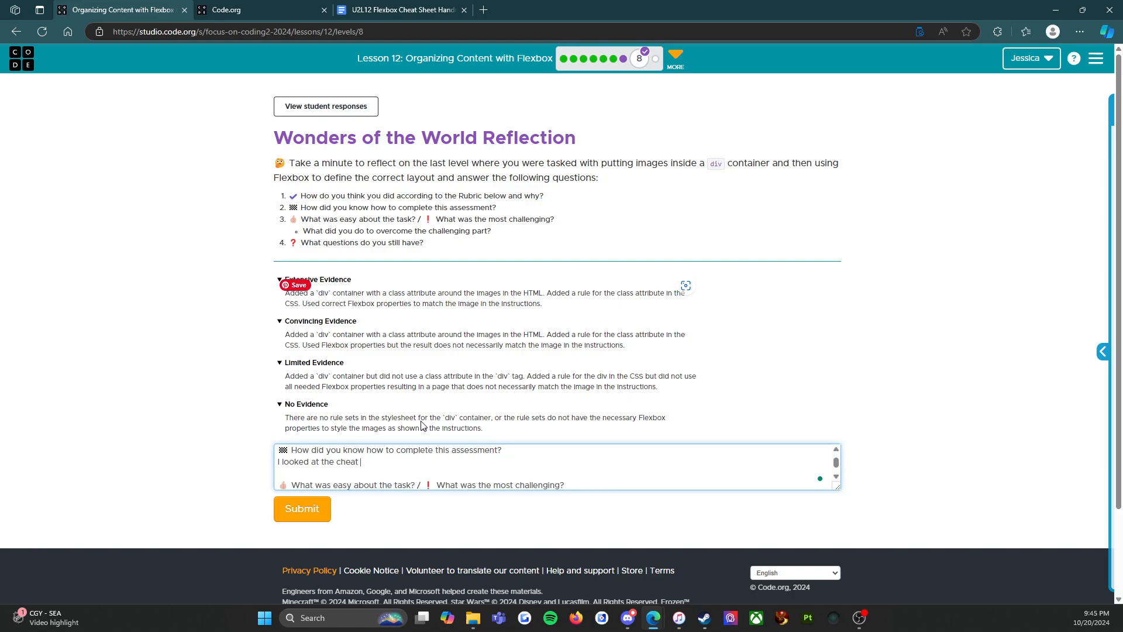
{"action": "type", "text": "sheet handout, t"}
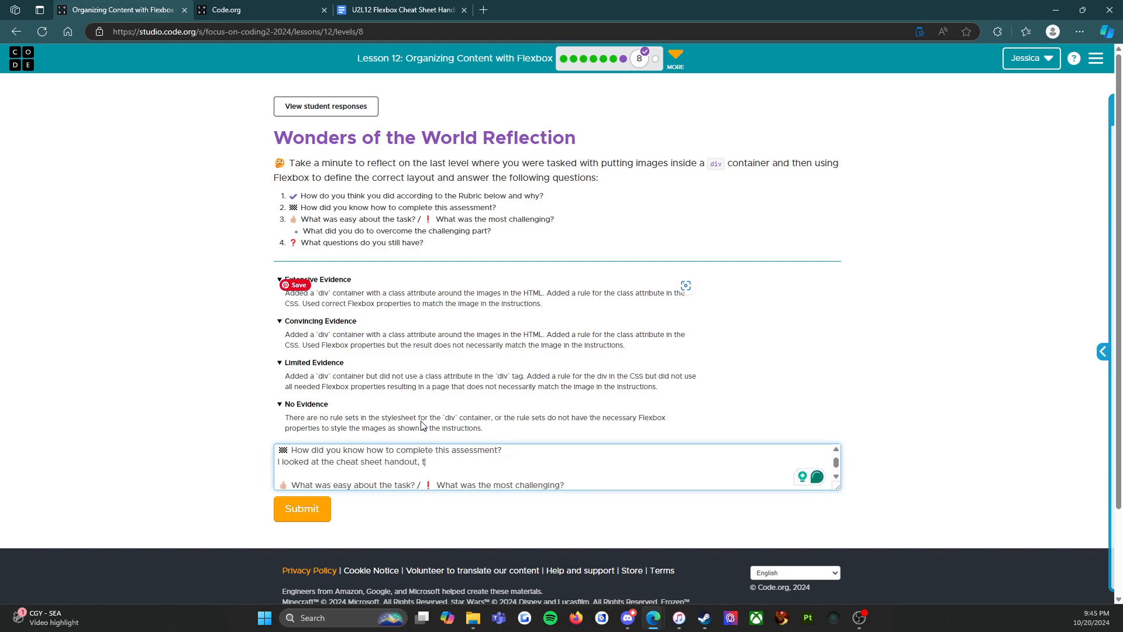
{"action": "type", "text": "he tips"}
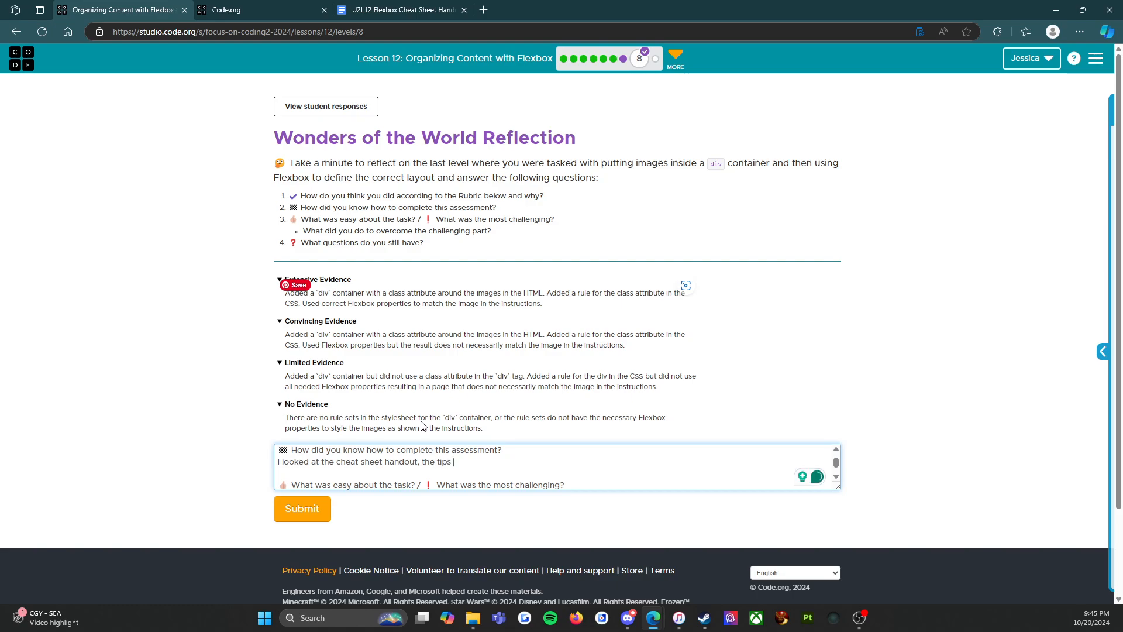
{"action": "type", "text": "and I did go back and I"}
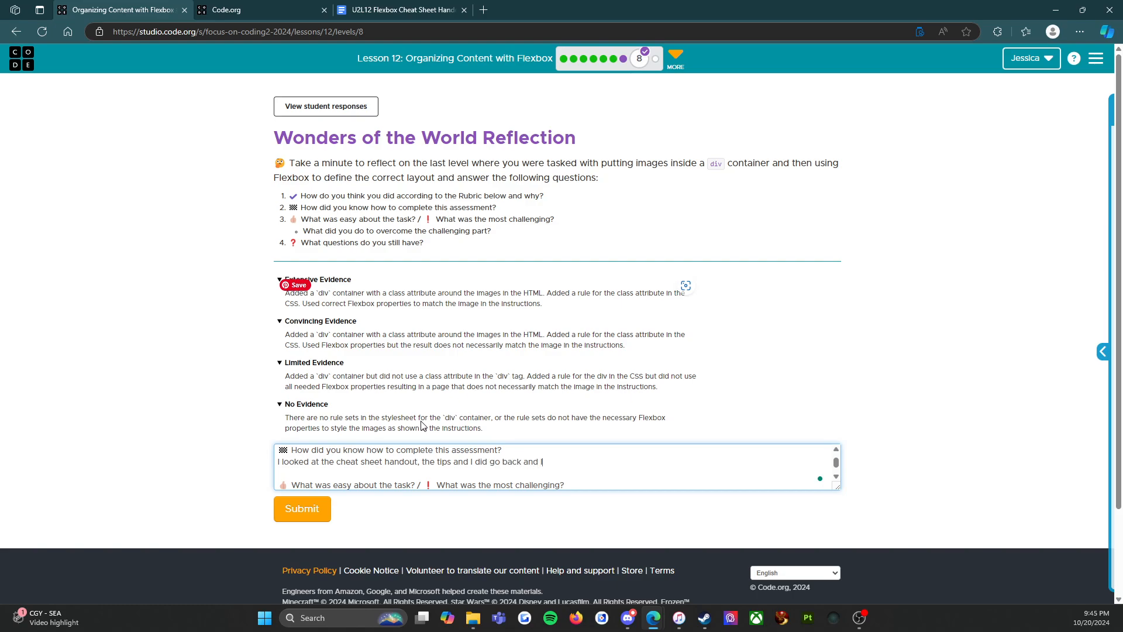
{"action": "type", "text": "look at"}
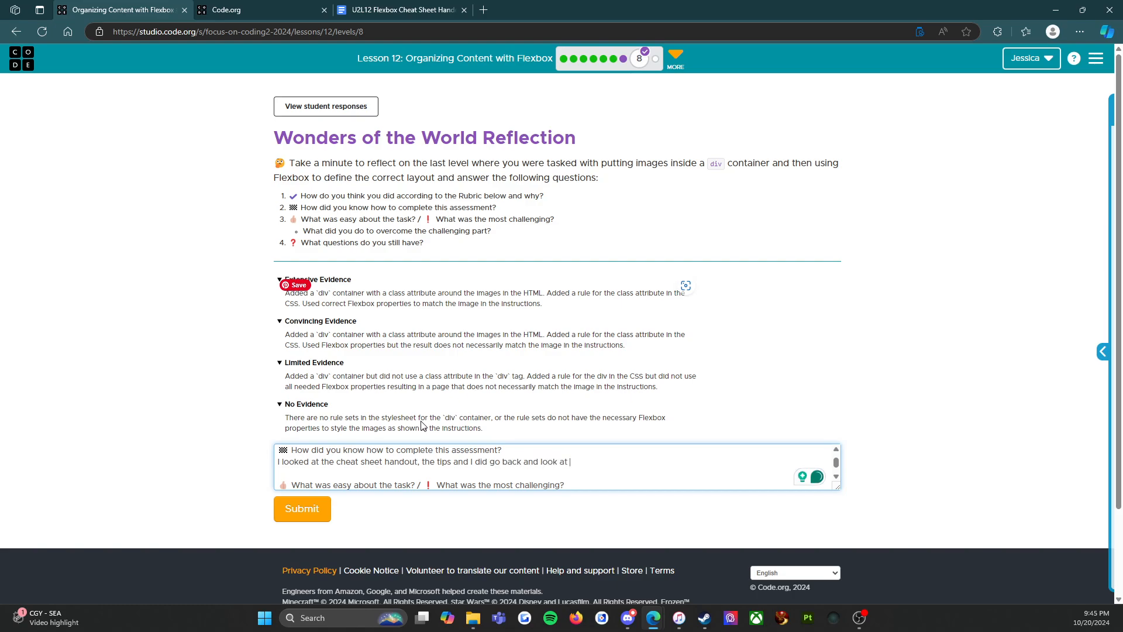
{"action": "type", "text": "the previous level wh"}
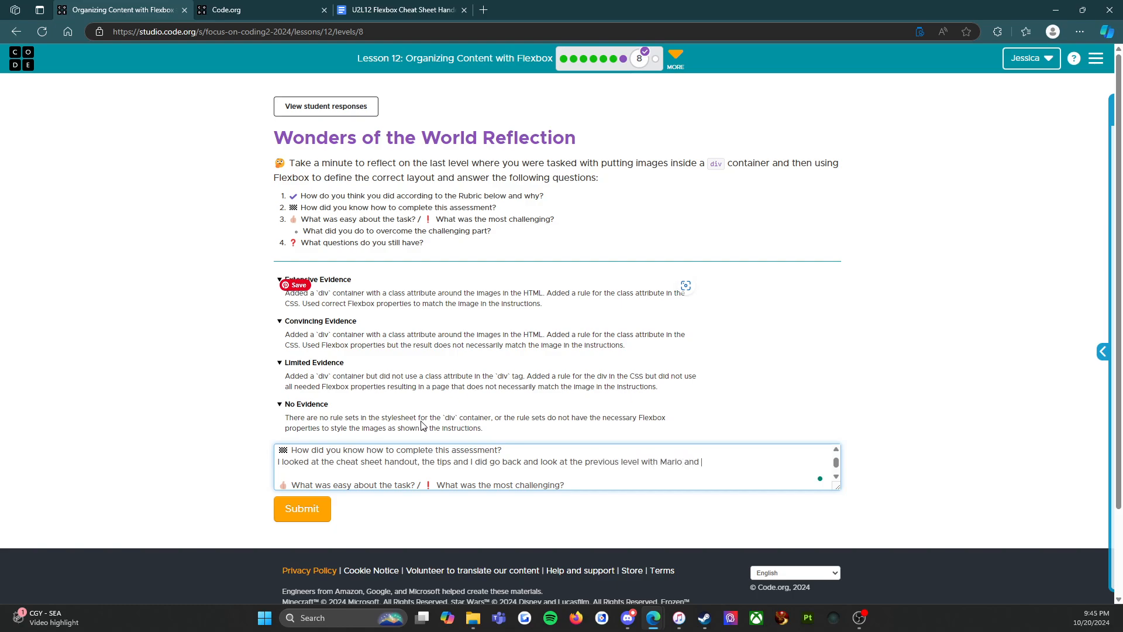
{"action": "type", "text": "Luigi."}
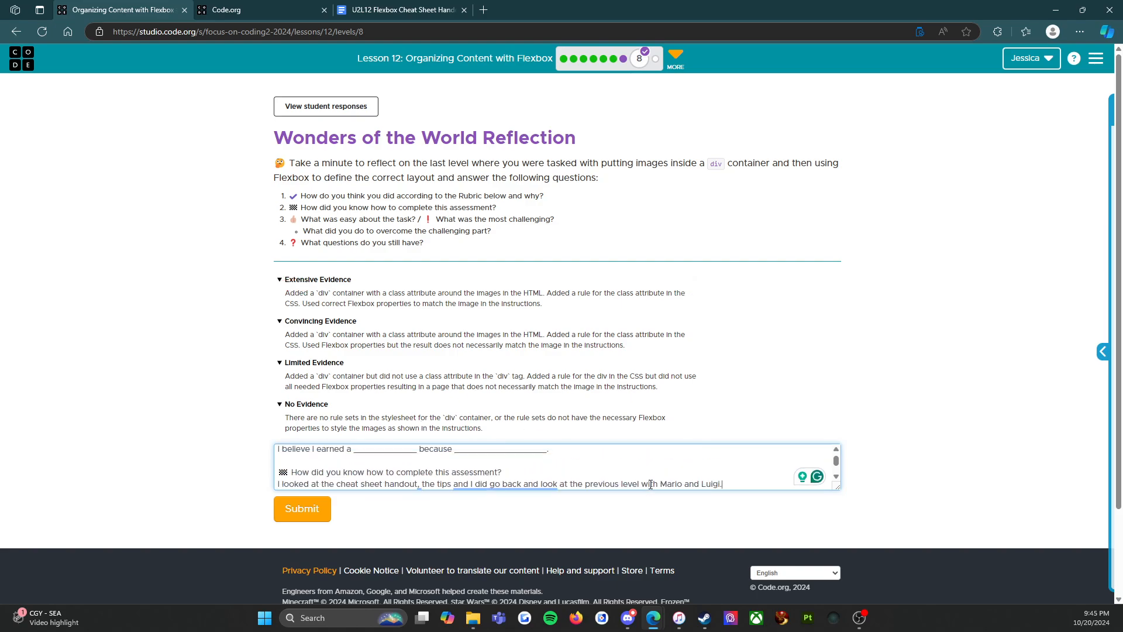
Answer that setting up the <div> tags was the easy part.
{"action": "scroll", "scroll_direction": "down", "scroll_amount": 3}
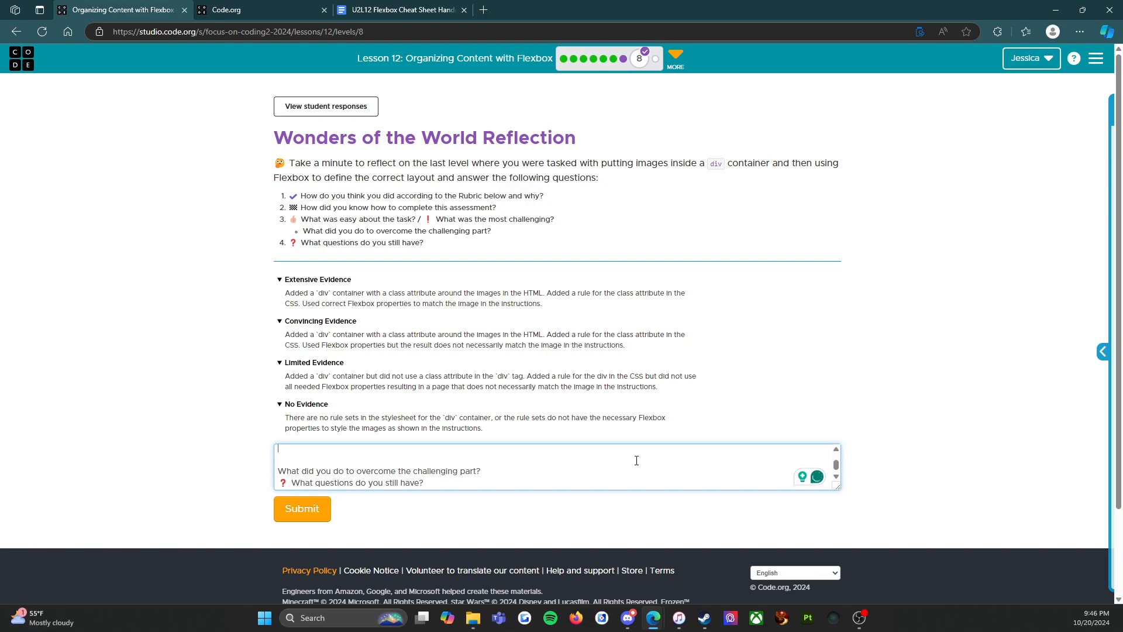
{"action": "type", "text": "For me"}
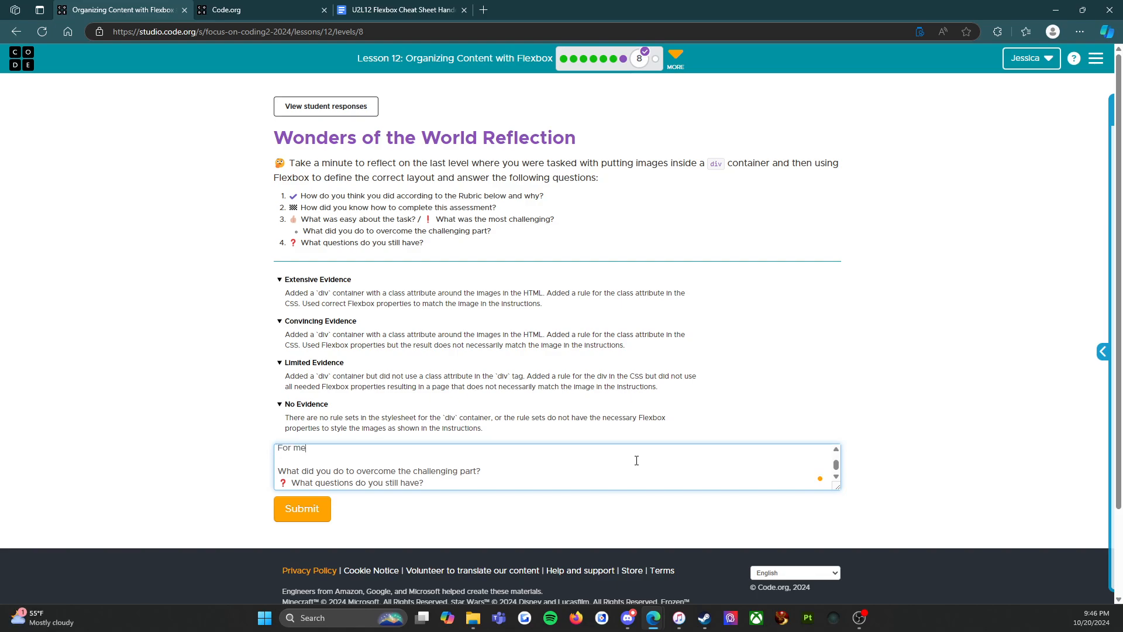
{"action": "type", "text": ", setting u the"}
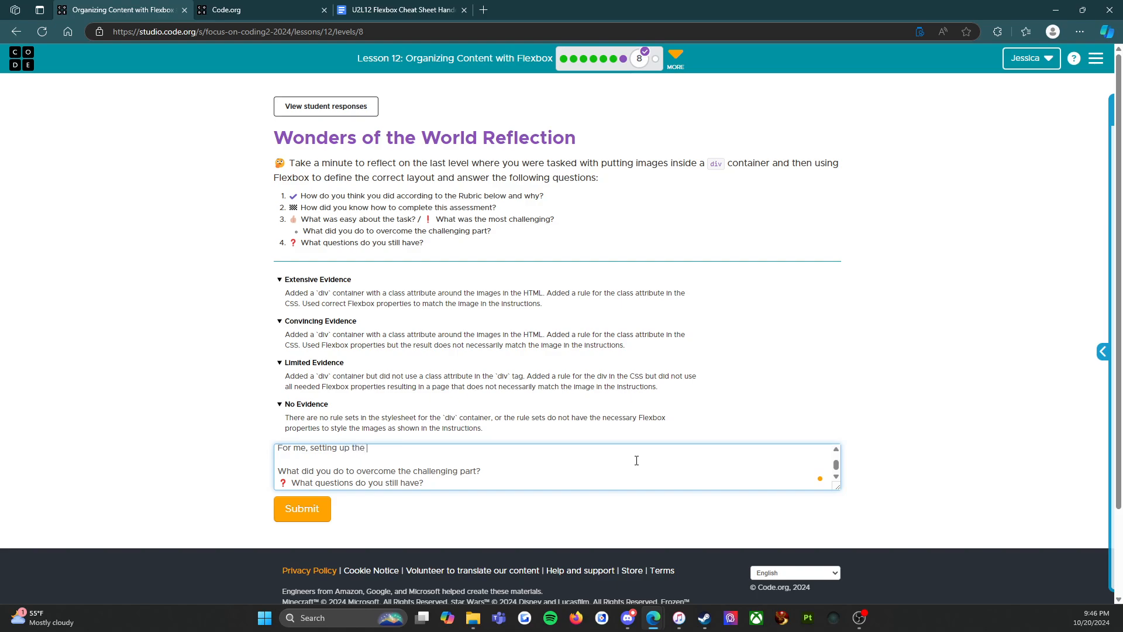
{"action": "type", "text": "<div> ta"}
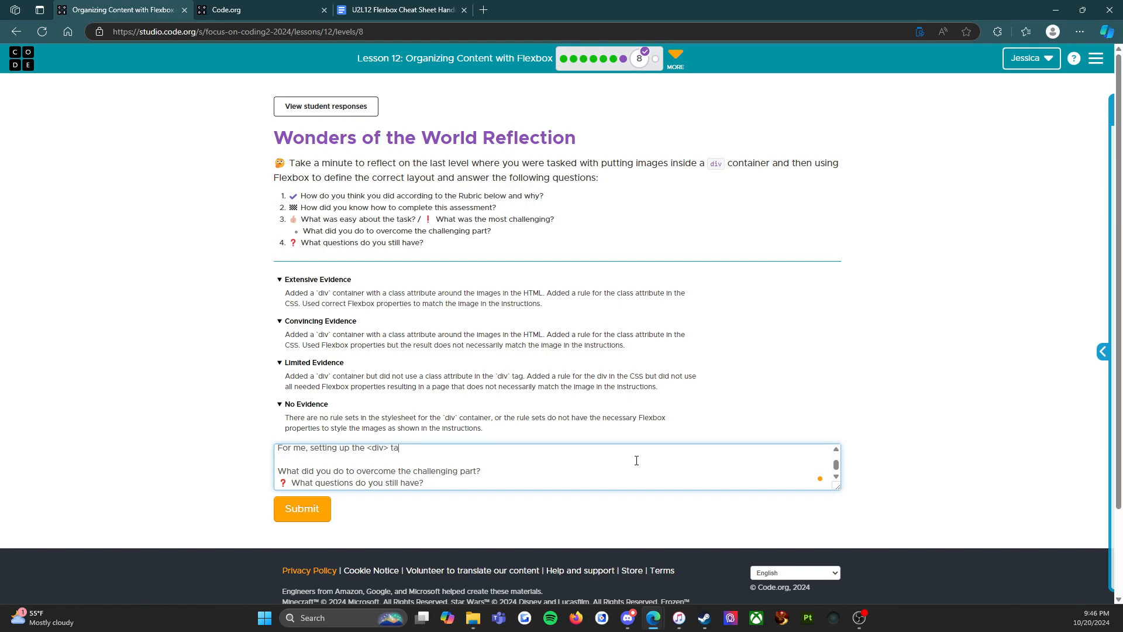
{"action": "type", "text": "gs was the easy. Th"}
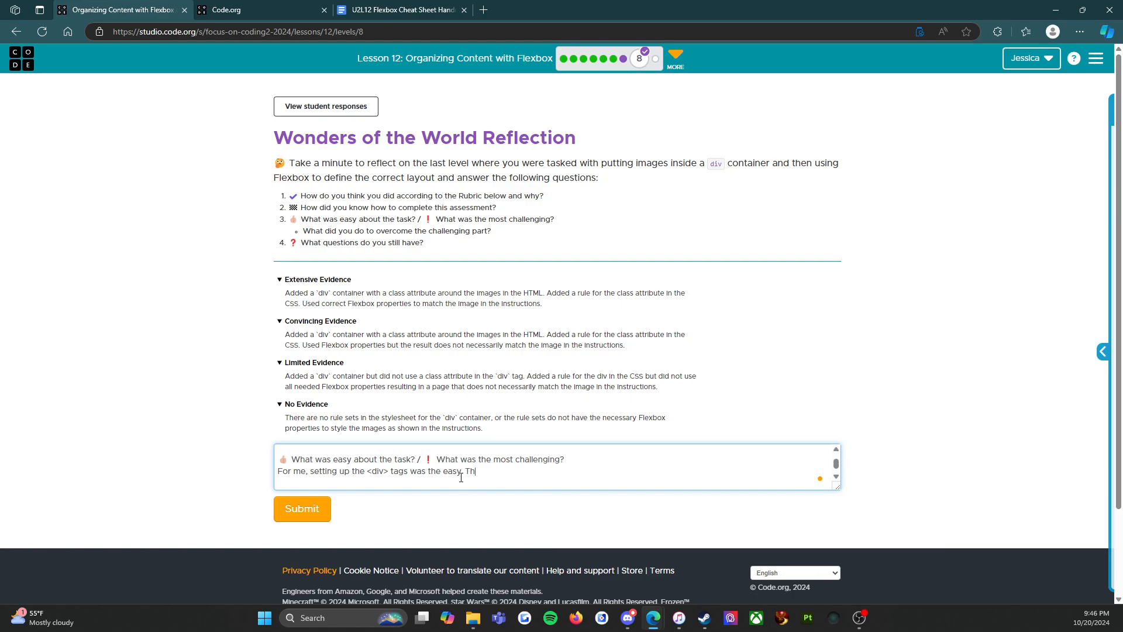
Add that the most challenging part was getting justify and align to work correctly.
{"action": "type", "text": "e most challenging part for me wa"}
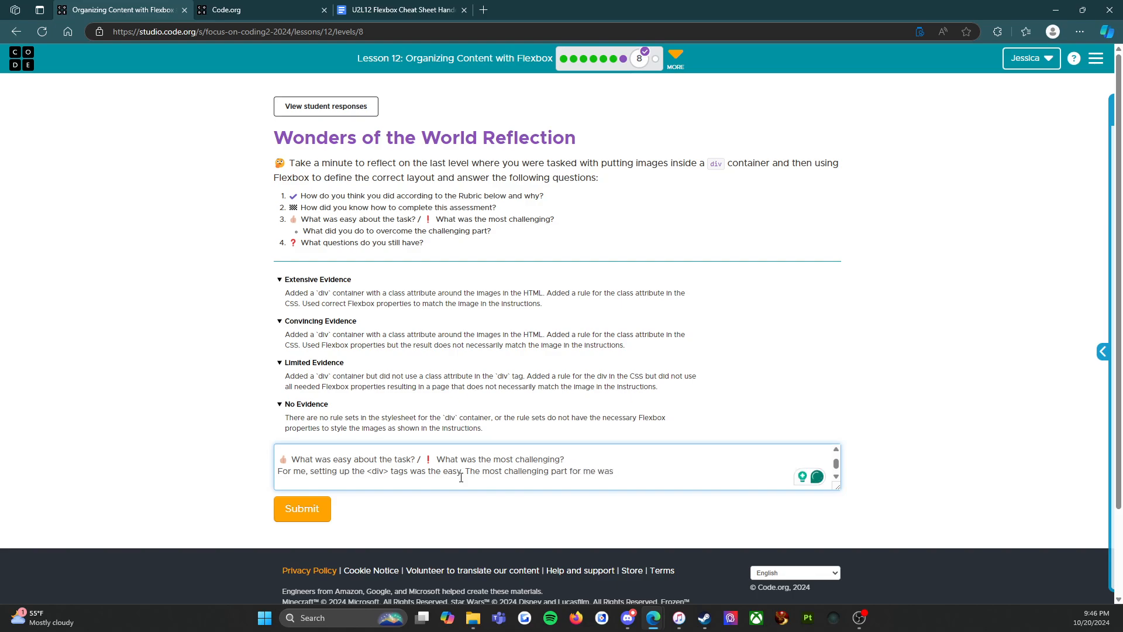
{"action": "type", "text": "setting up the"}
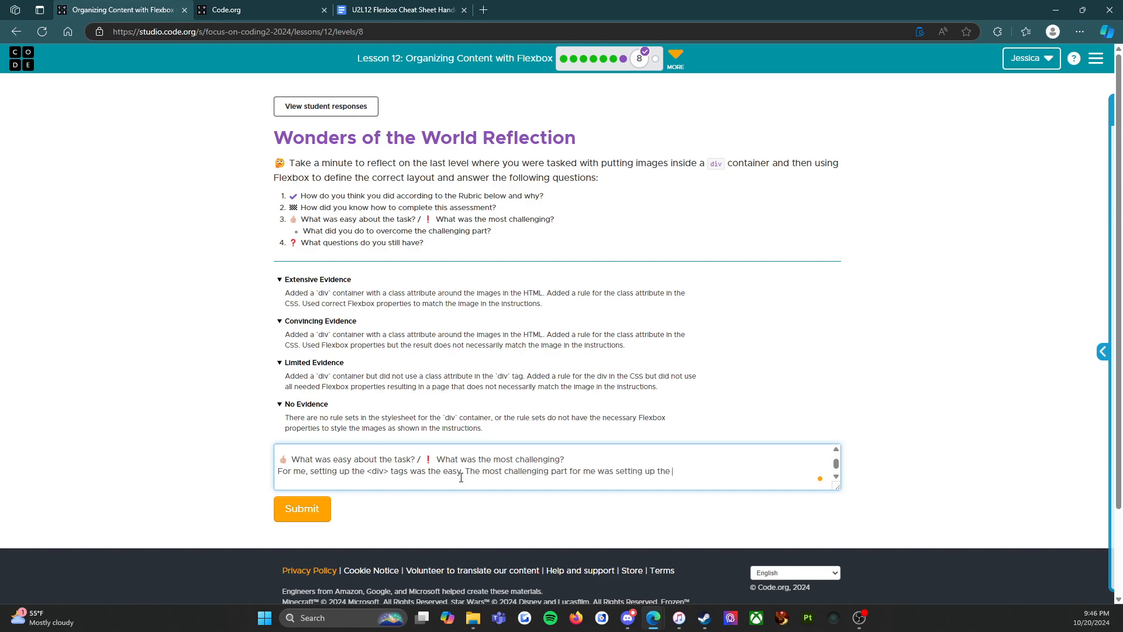
{"action": "type", "text": "justi"}
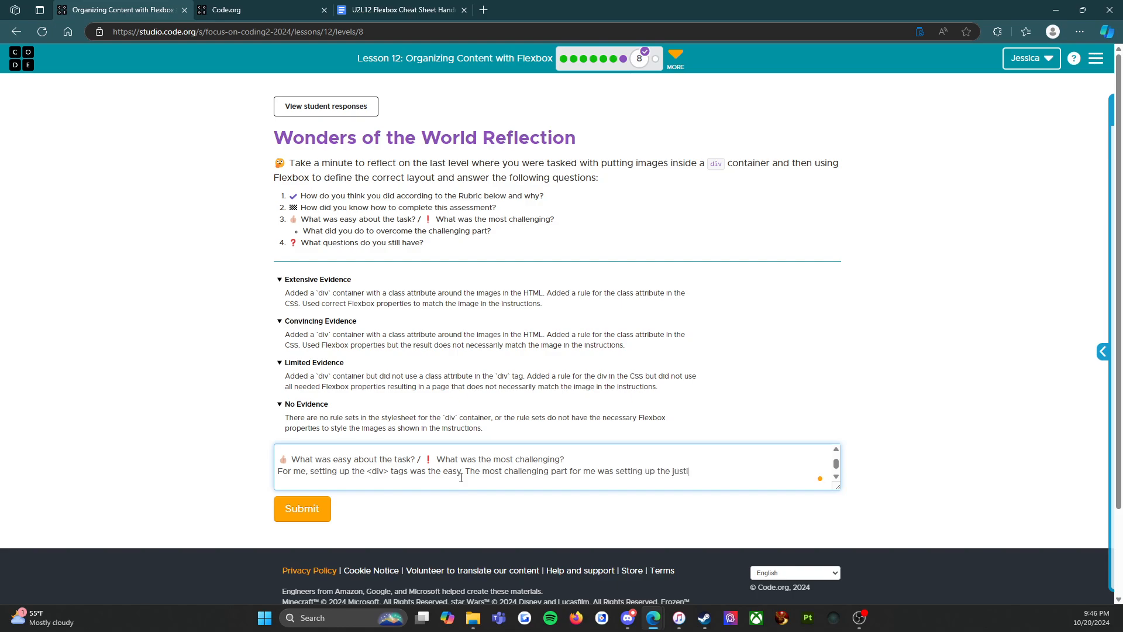
{"action": "type", "text": "fy and align"}
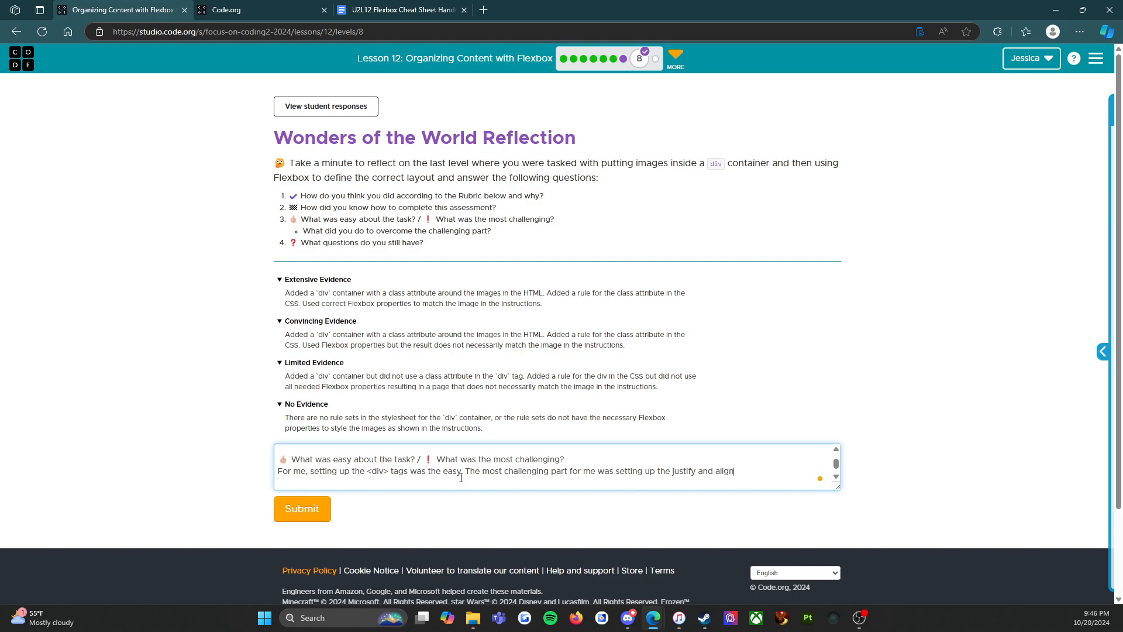
{"action": "type", "text": "to"}
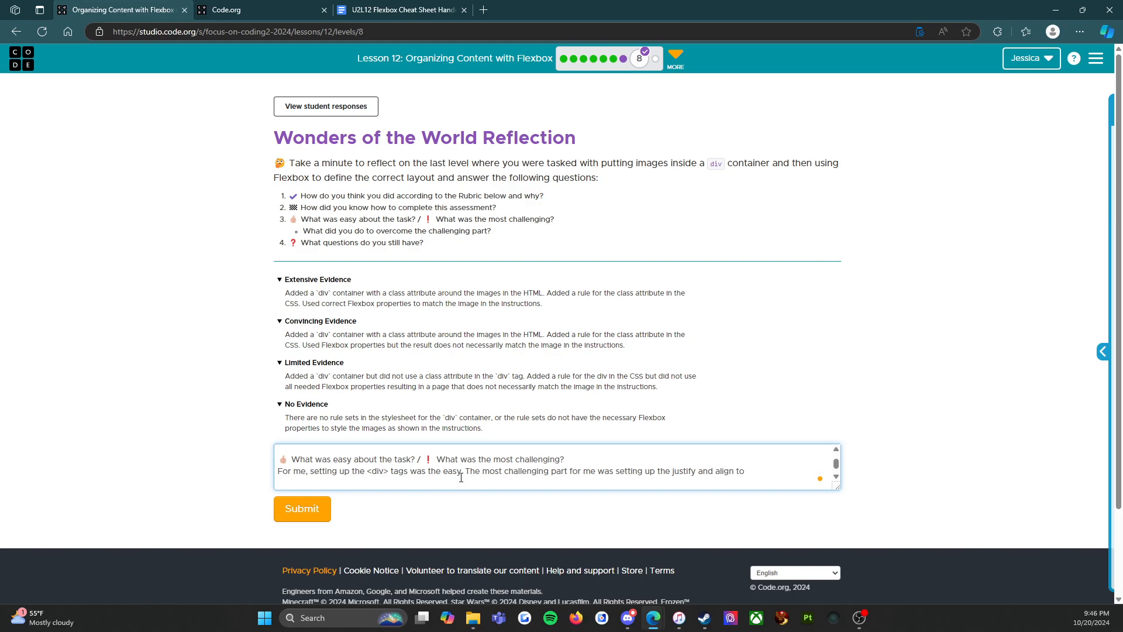
{"action": "type", "text": "work correctly."}
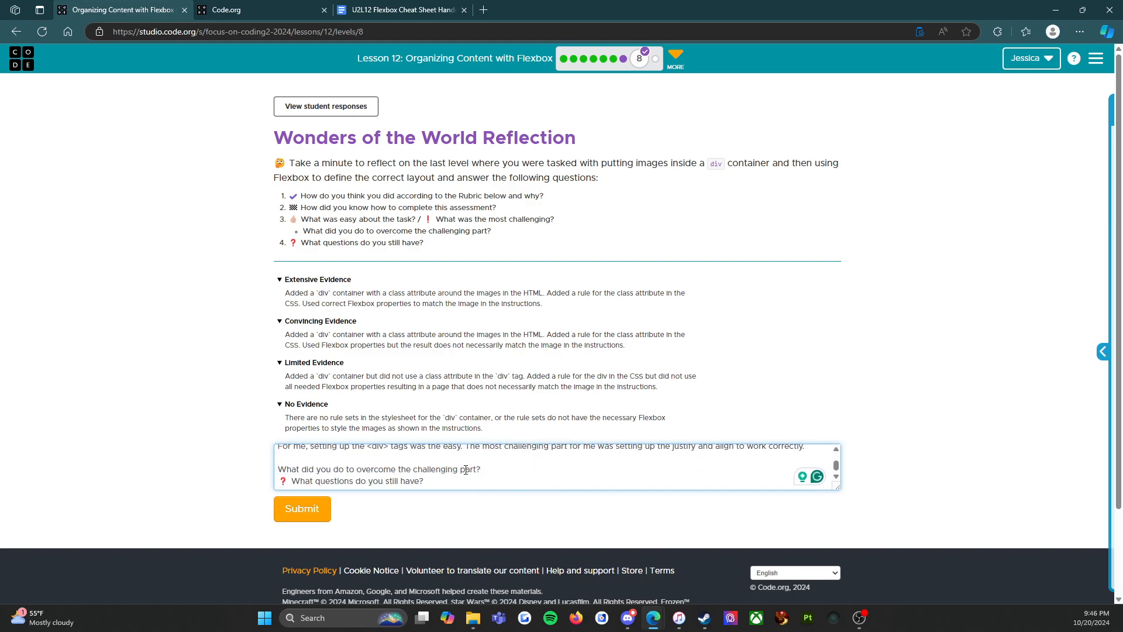
Answer that to overcome it, 'Again. I went back and looked at my resources'.
{"action": "type", "text": "Again."}
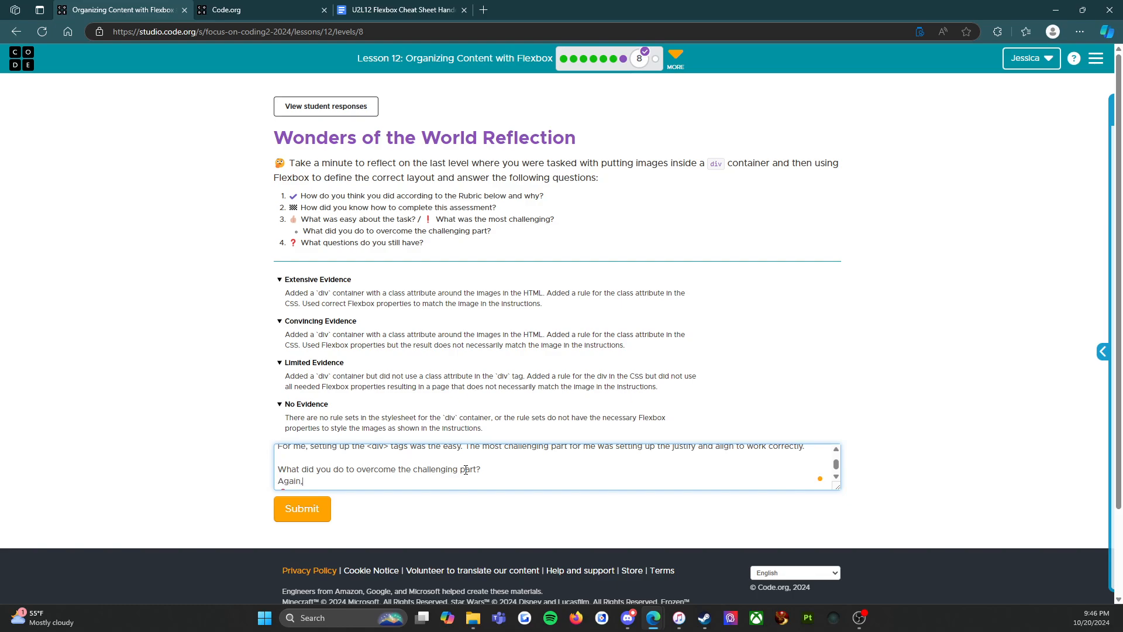
{"action": "type", "text": "I went back and"}
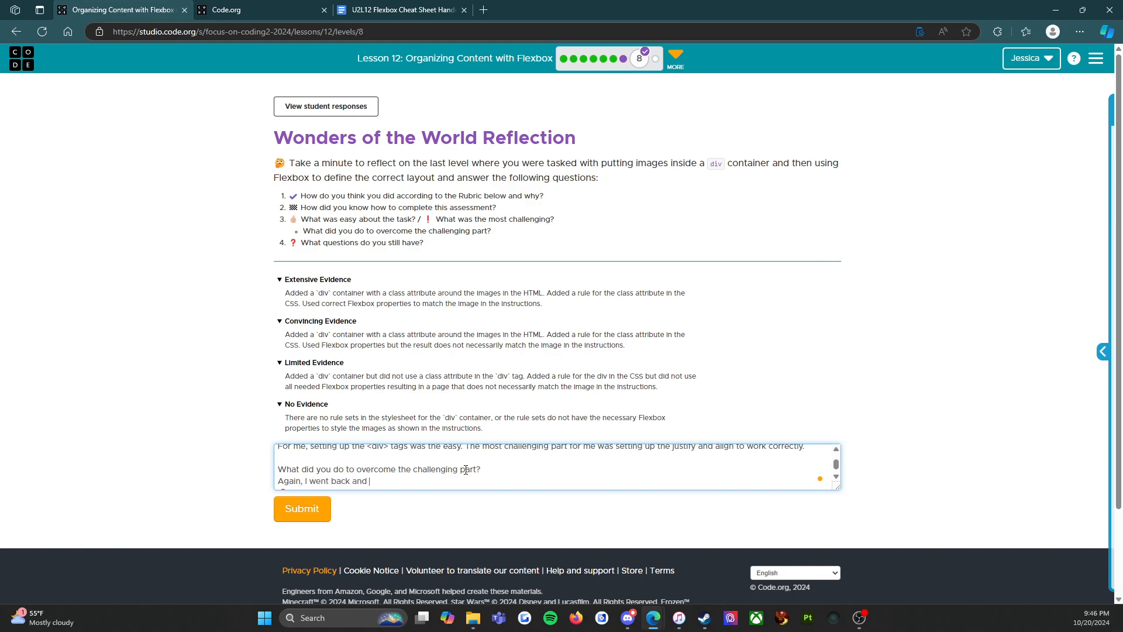
{"action": "type", "text": "looked at my resources."}
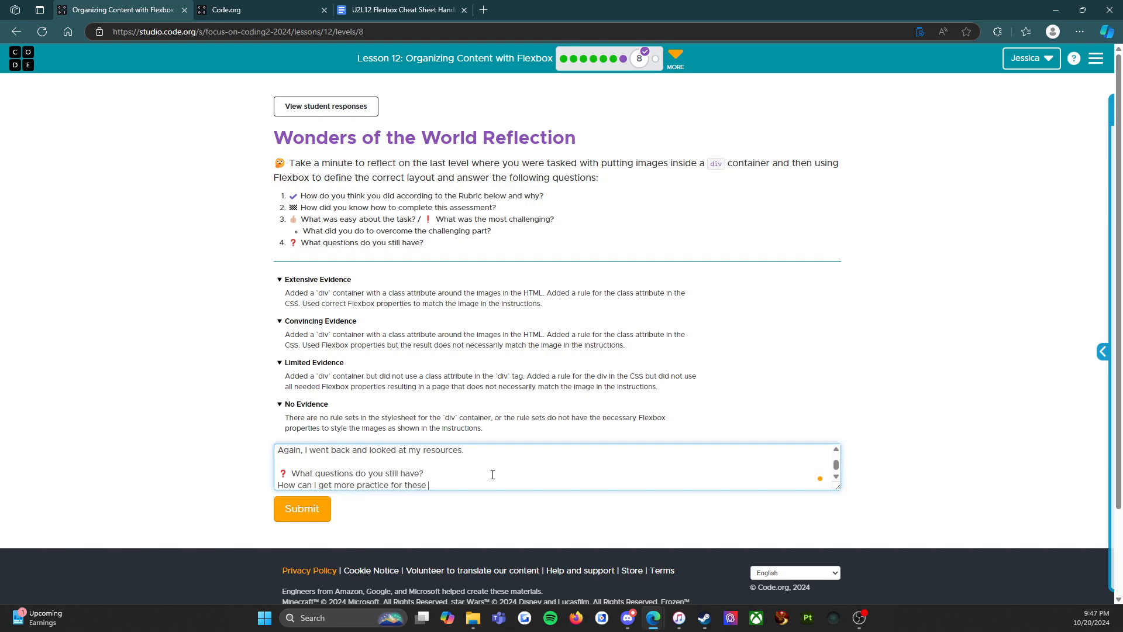
Finish the last answer asking how to practice these skills more to build muscle memory.
{"action": "type", "text": "skills so that I cal reall"}
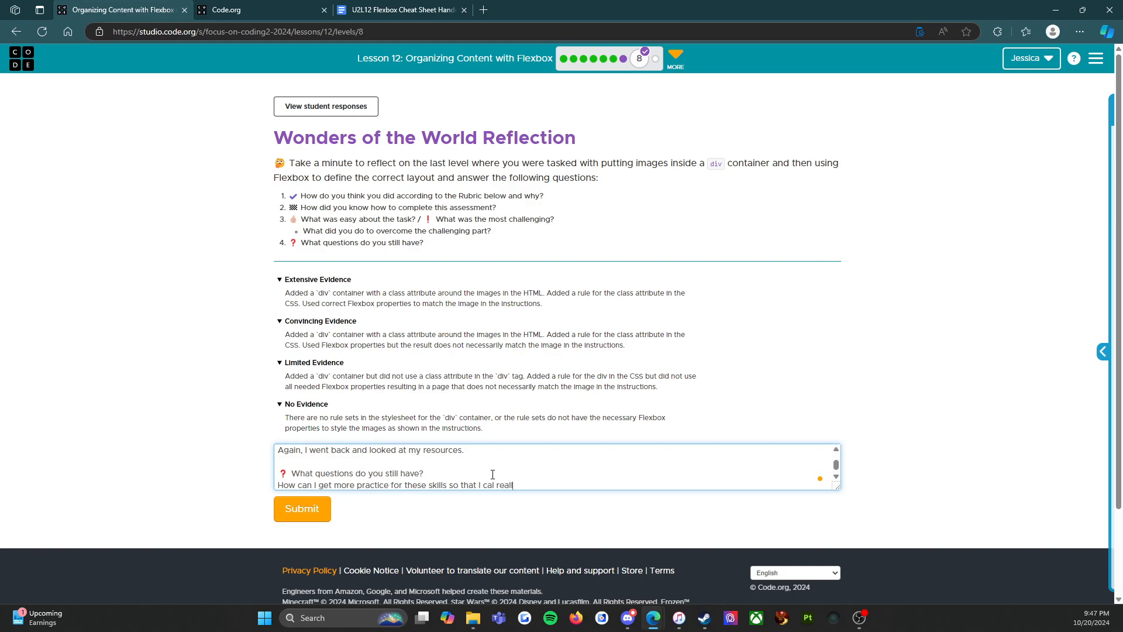
{"action": "type", "text": "can build"}
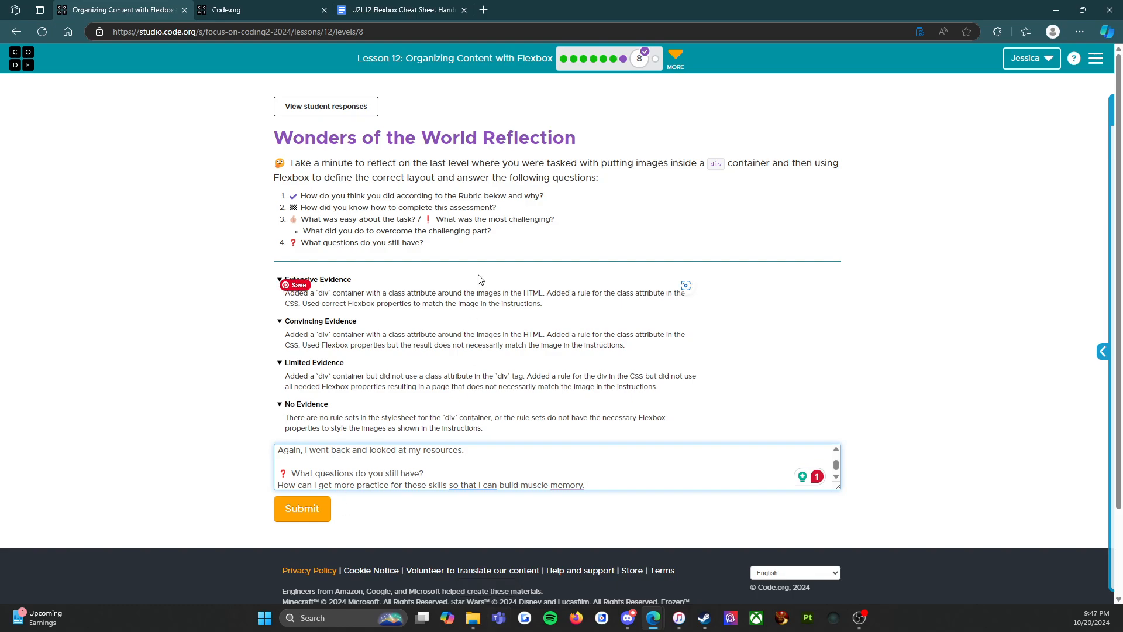
{"action": "mouse_move", "coordinate": [462, 116]}
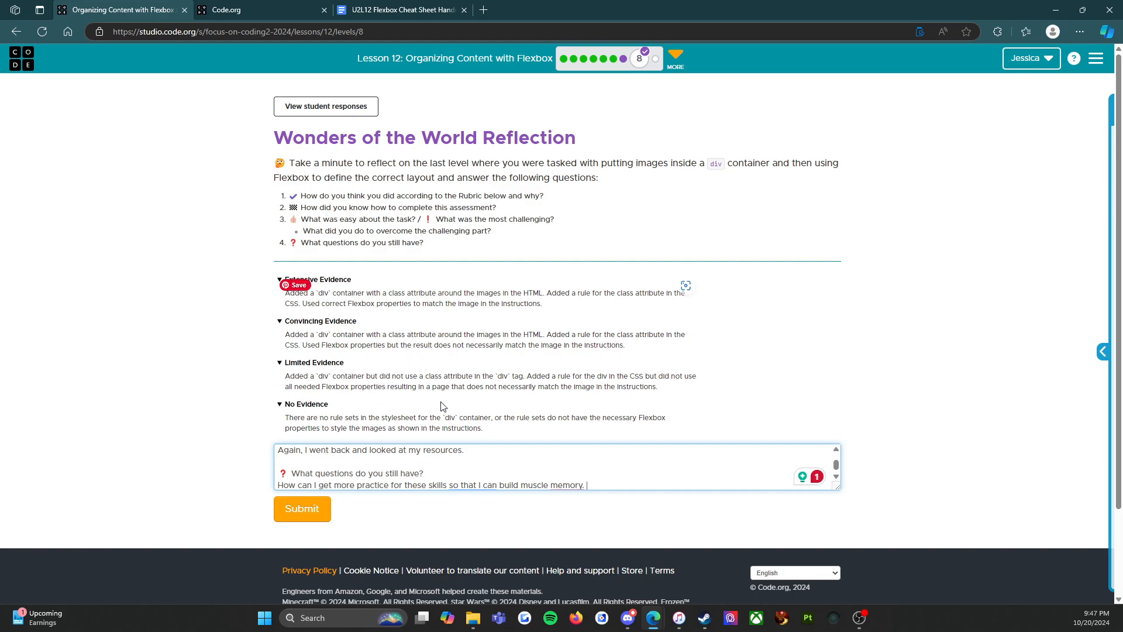
{"action": "mouse_move", "coordinate": [905, 230]}
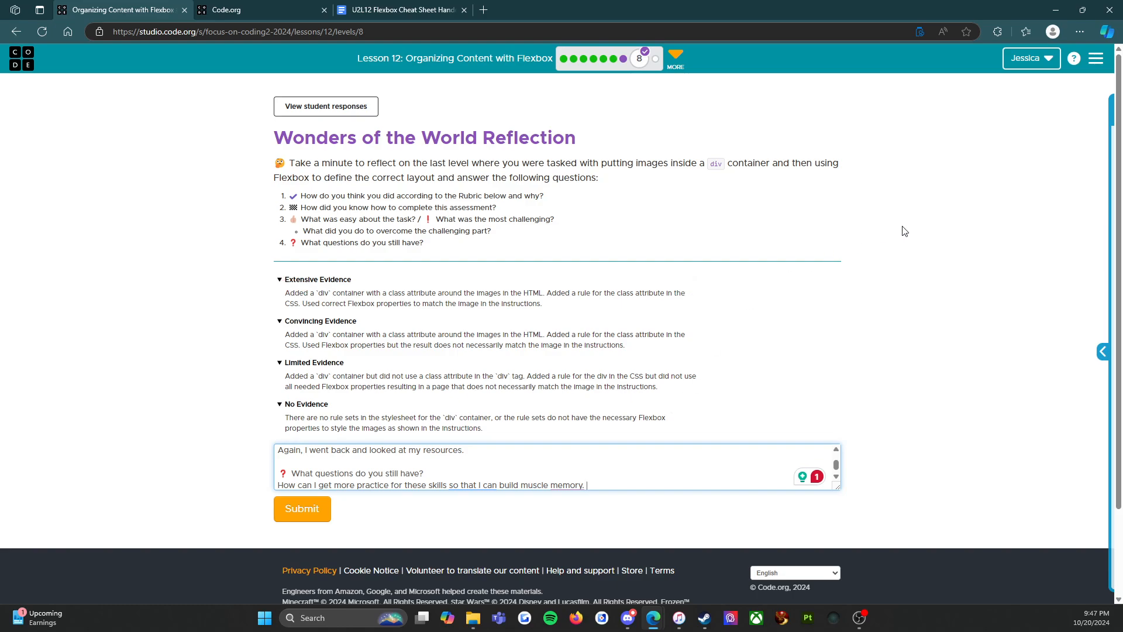